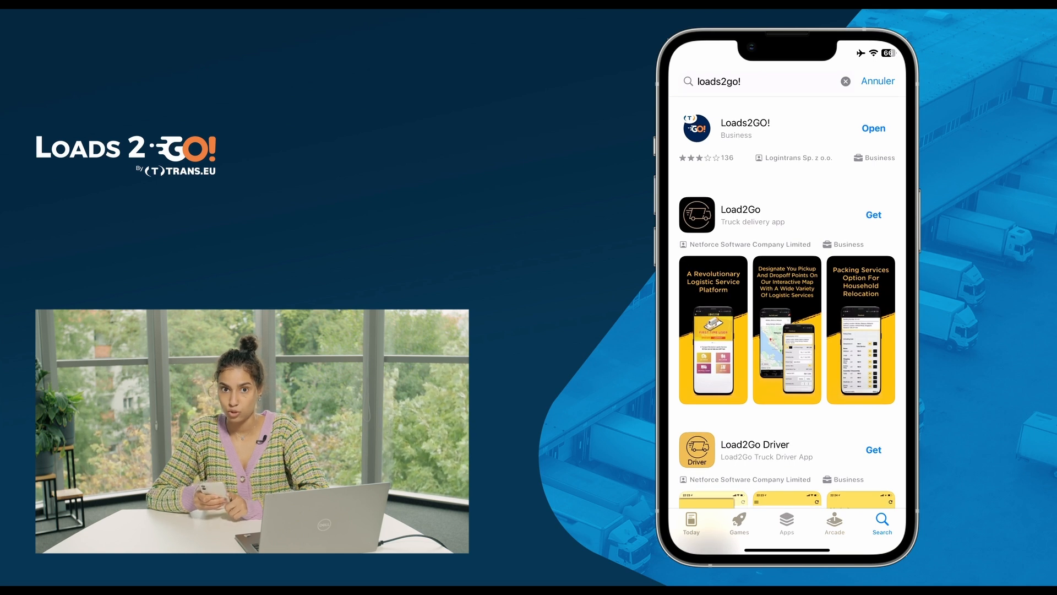
- Start free account registration from the Trans for Carriers homepage
click(746, 128)
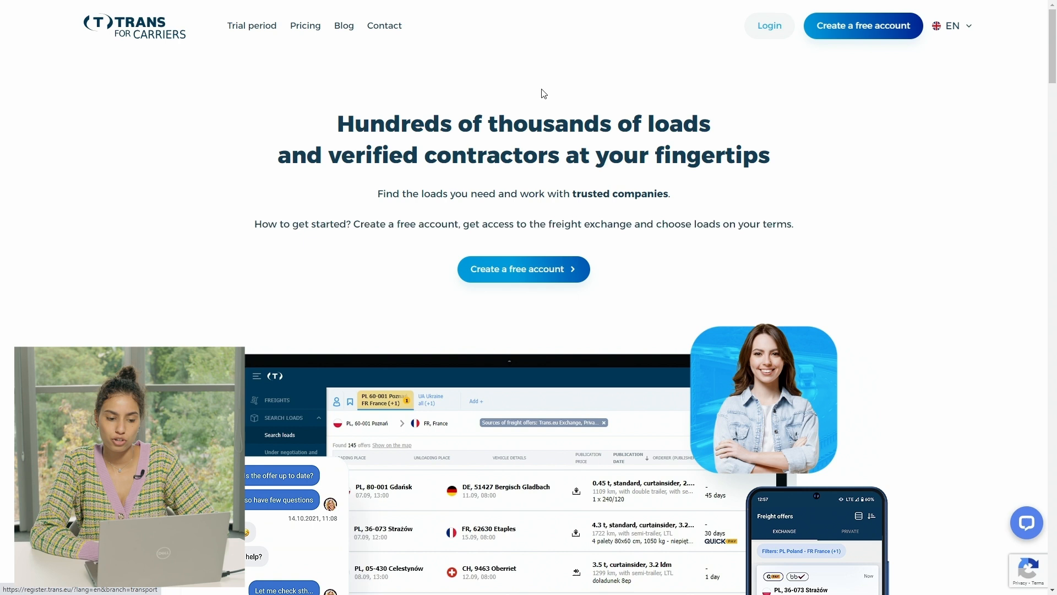
mouse_move(655, 85)
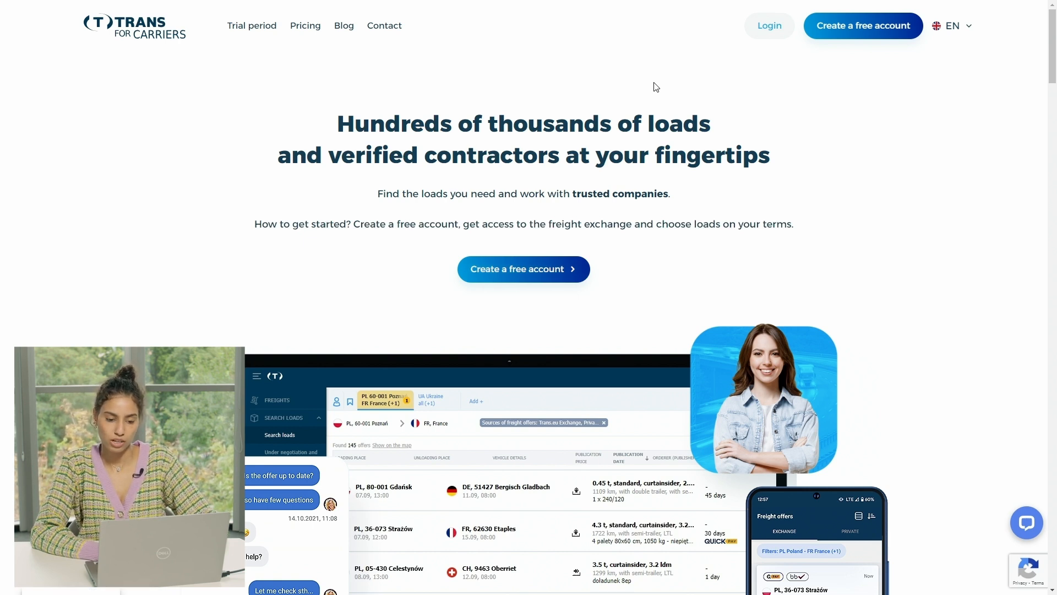
mouse_move(482, 368)
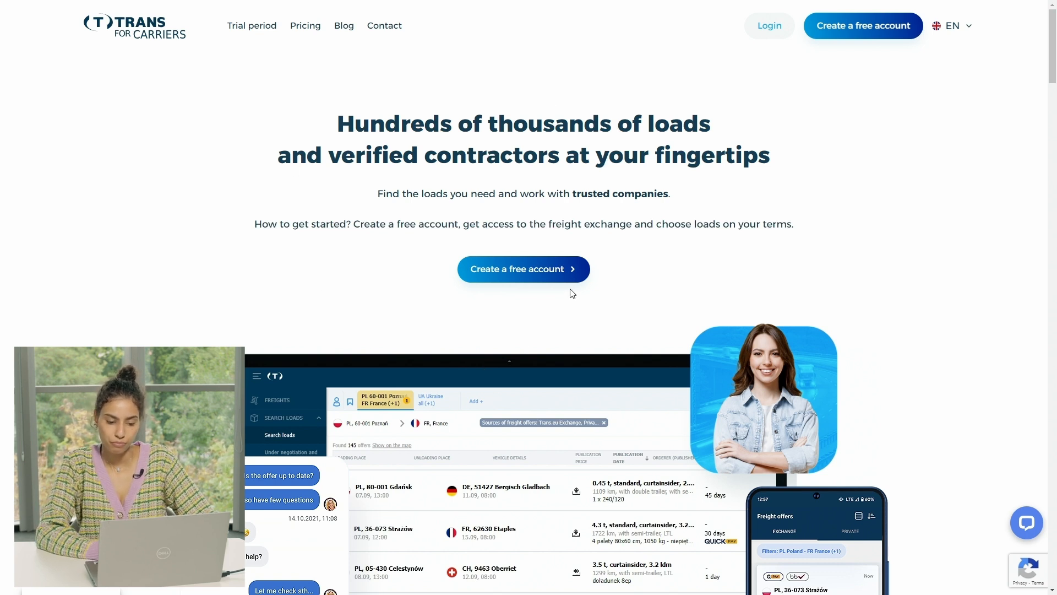
mouse_move(524, 277)
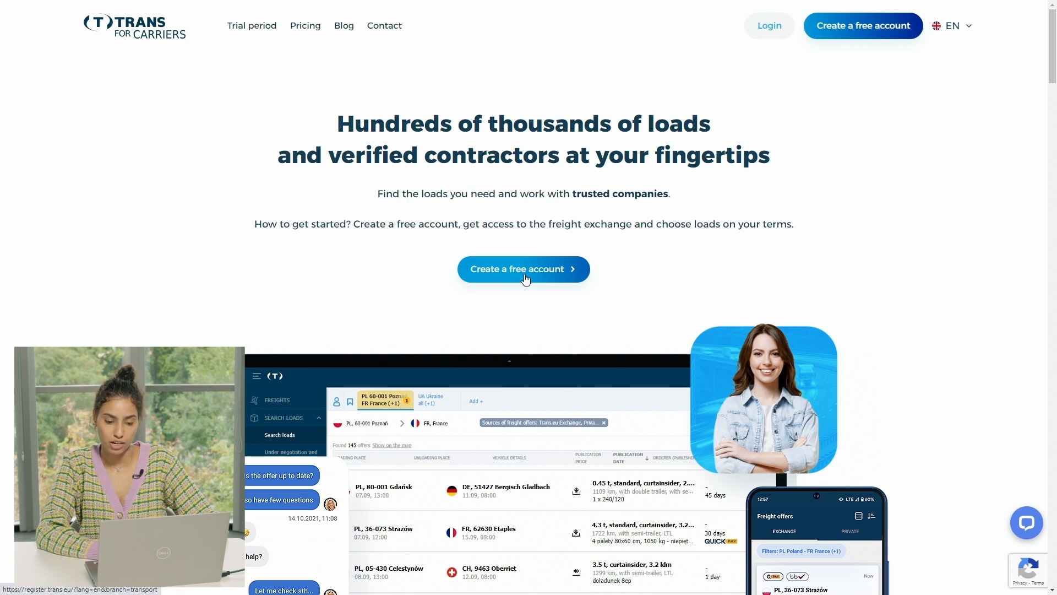
click(522, 268)
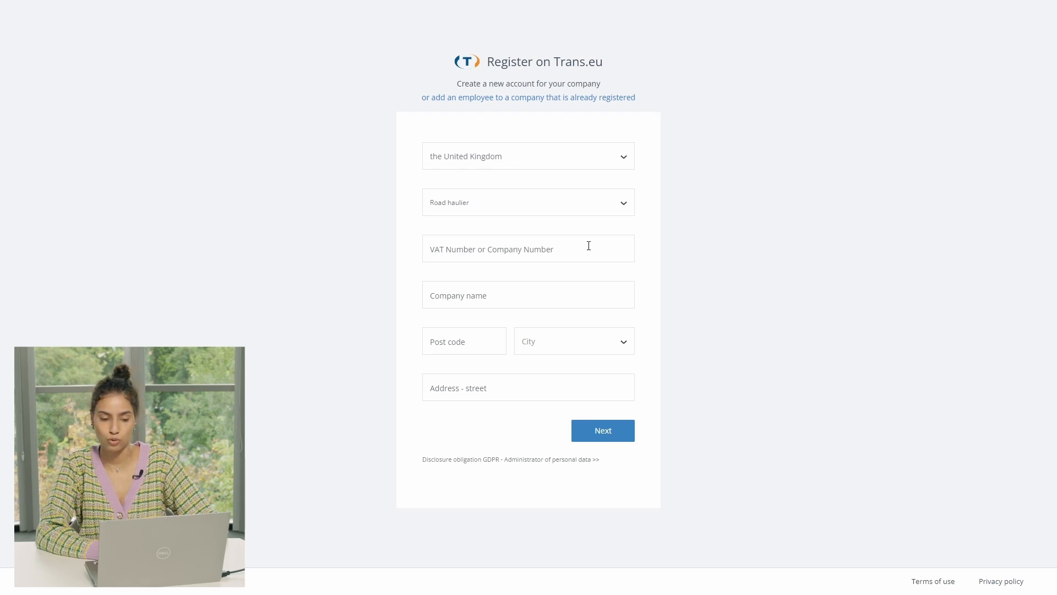
mouse_move(521, 171)
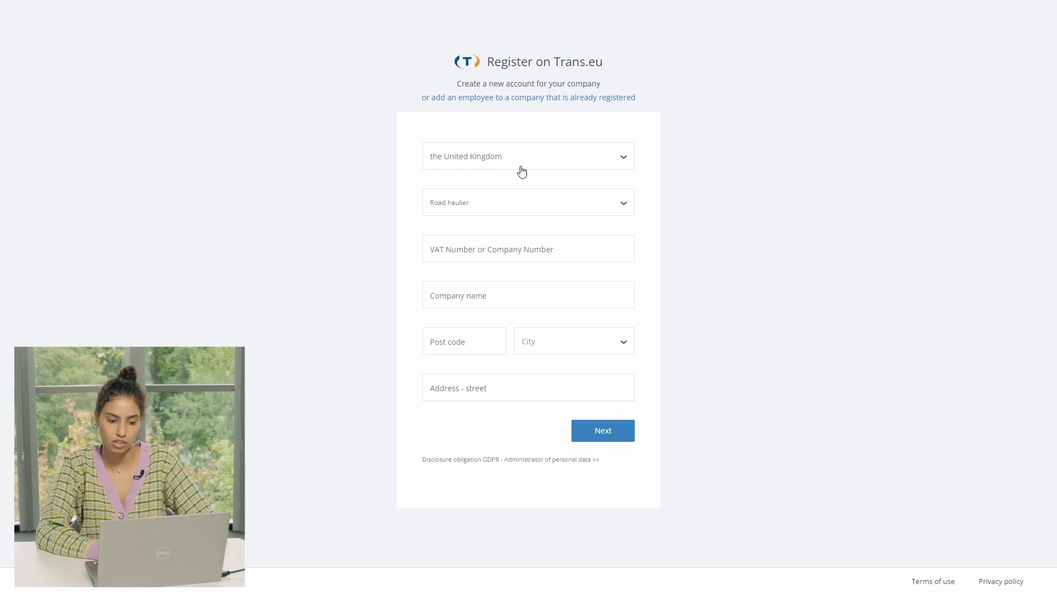
- Register Fast shipment as a Road haulier with VAT number 1471611 and continue to personal details
click(527, 156)
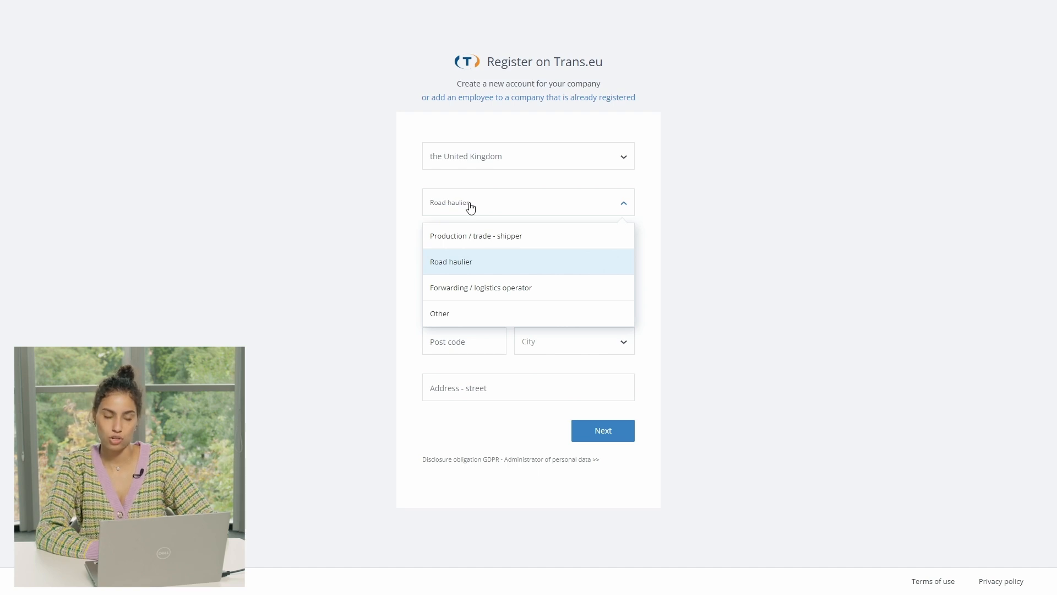
mouse_move(491, 270)
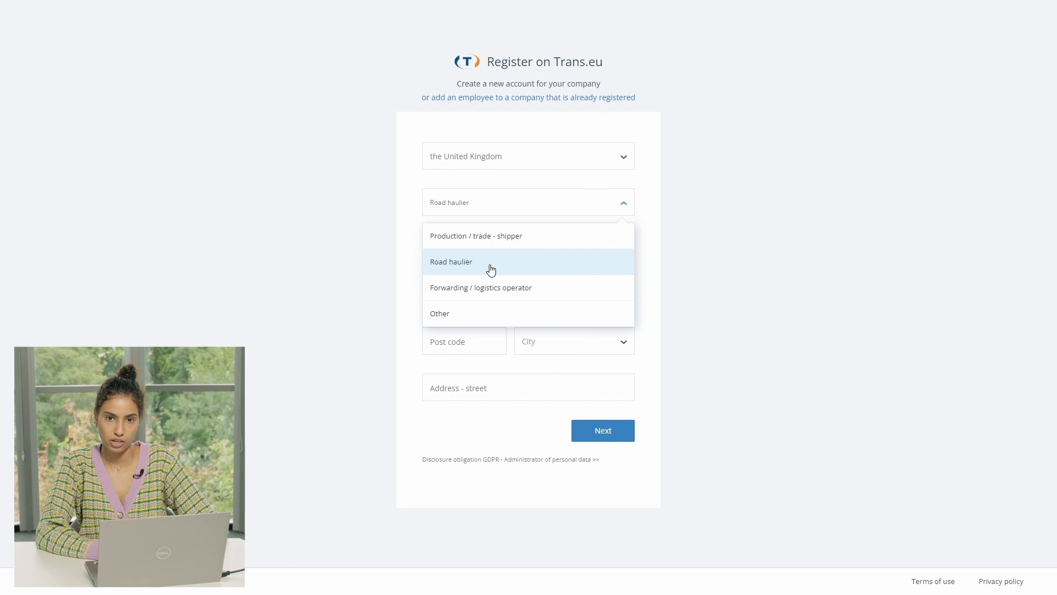
click(452, 262)
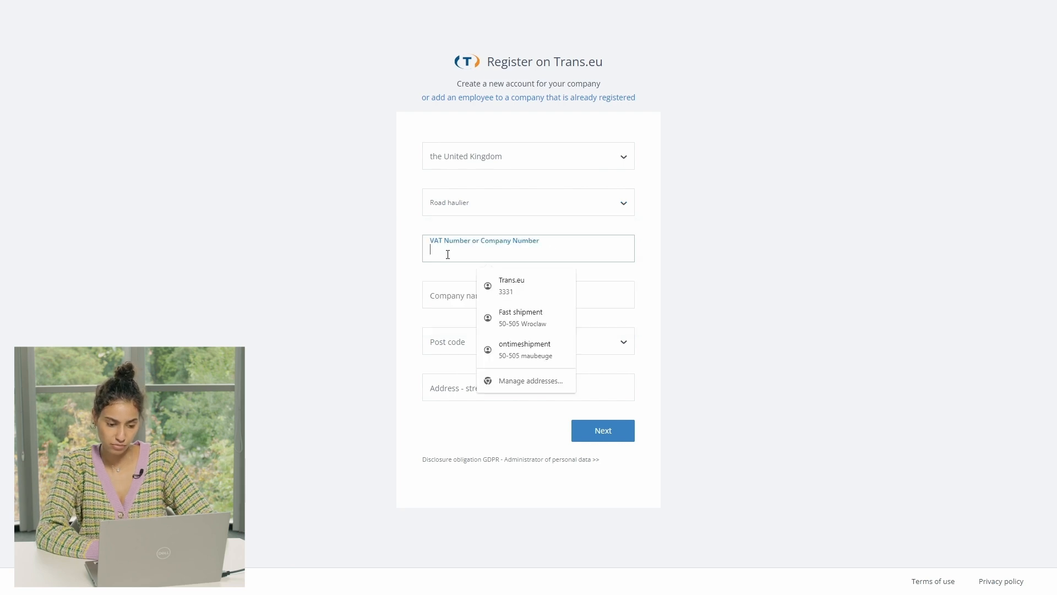
text(1471611)
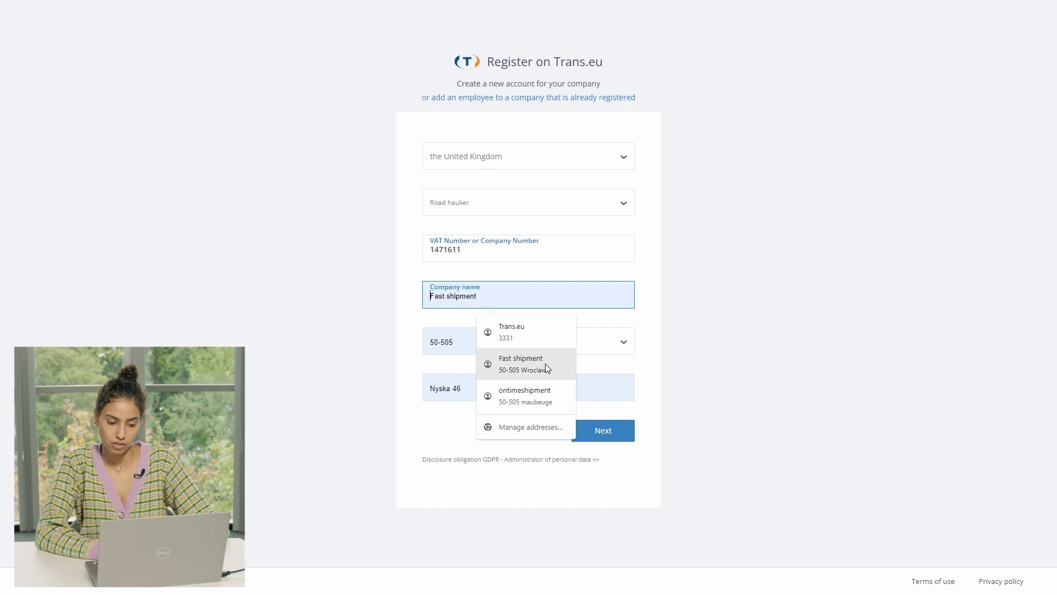
click(521, 364)
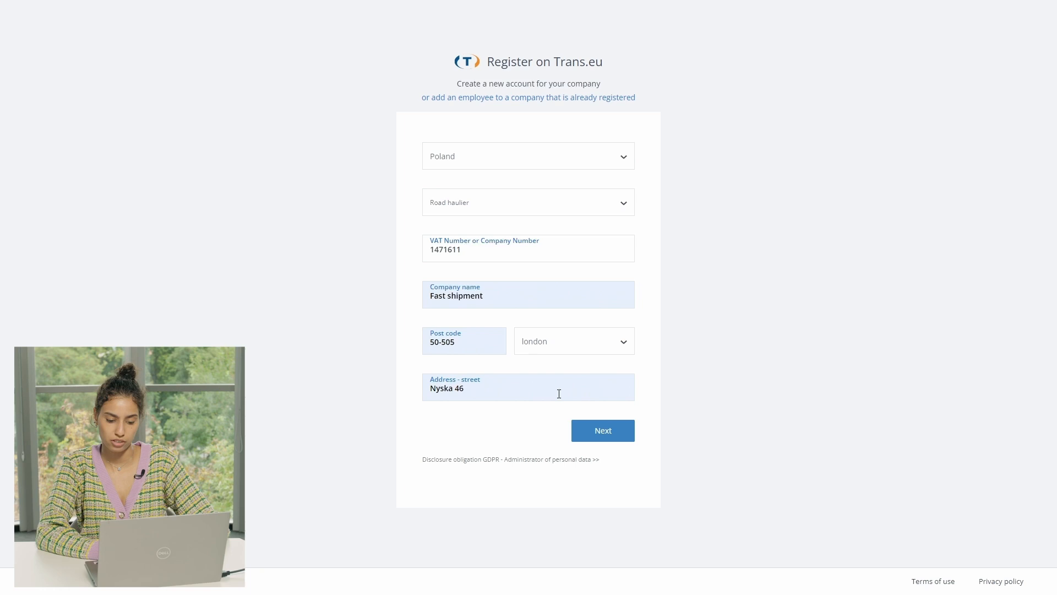
click(602, 431)
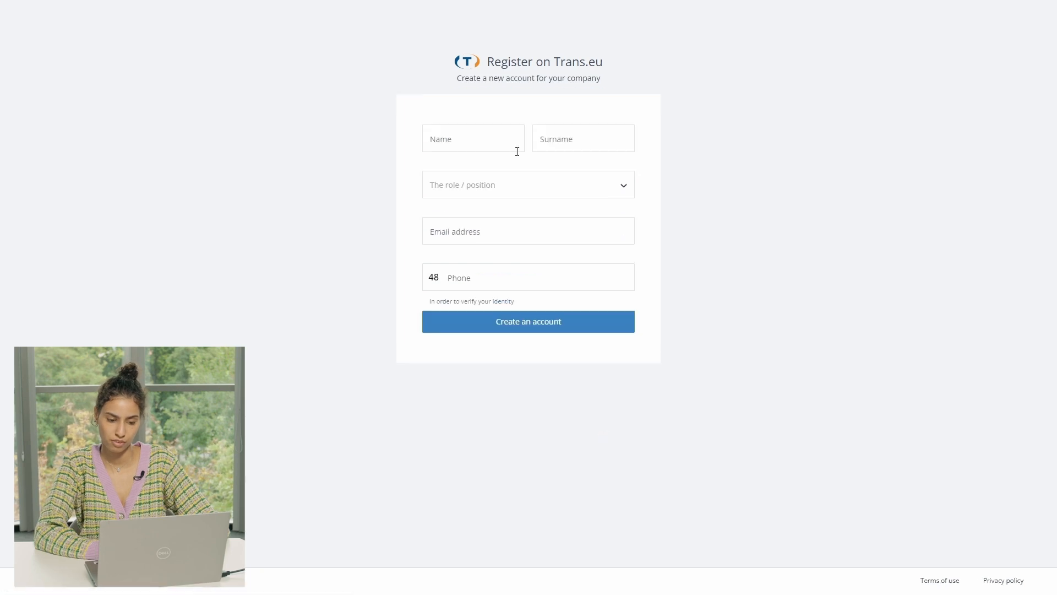
- Enter the account holder's name, CEO/owner role, email and phone, and create the account
click(473, 139)
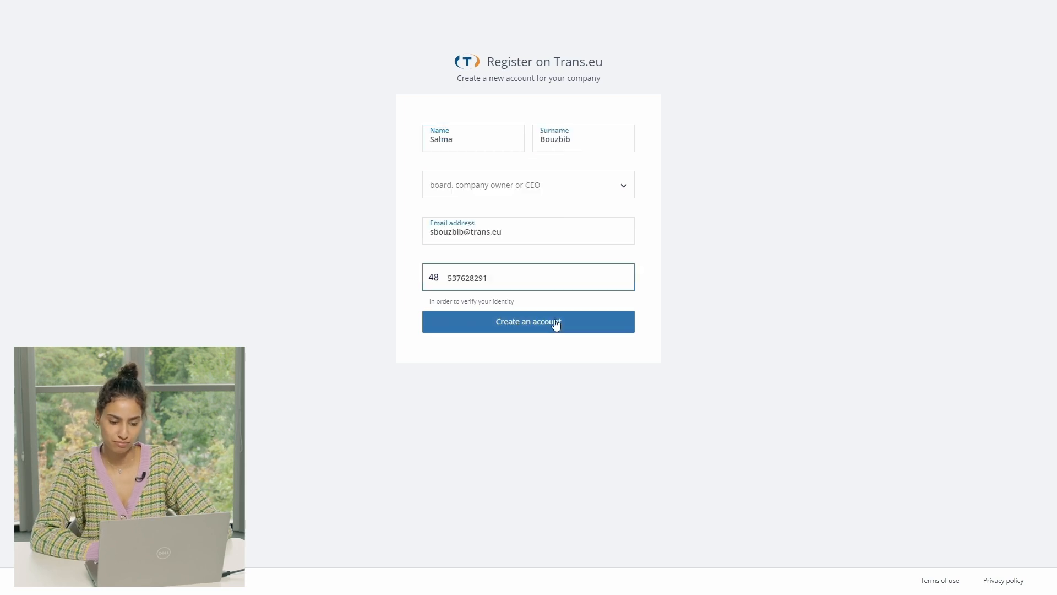
click(527, 320)
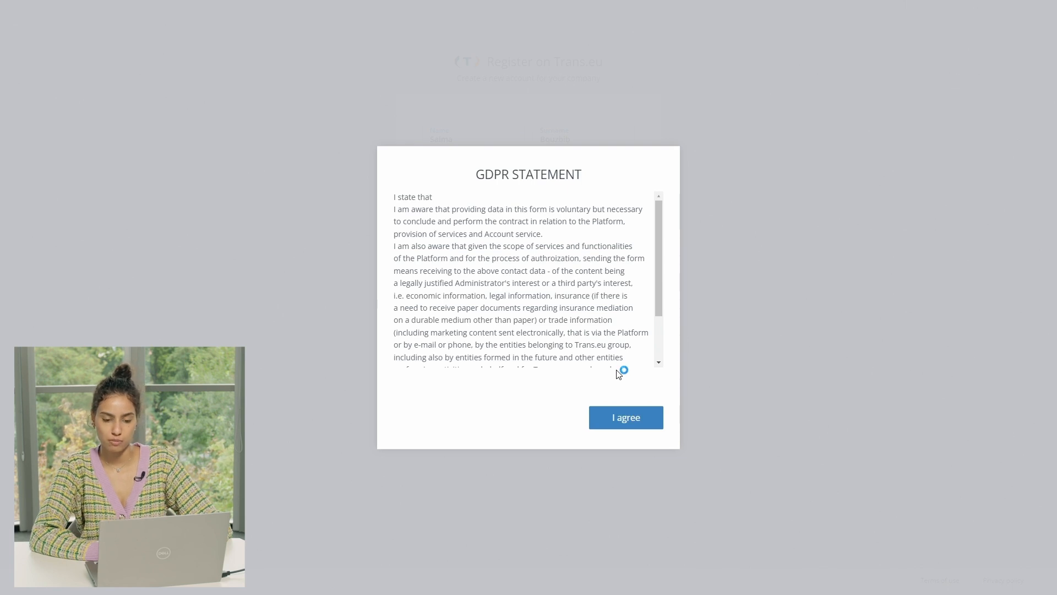
- Agree to the GDPR statement so registration completes with a thank-you confirmation
scroll(down, 3)
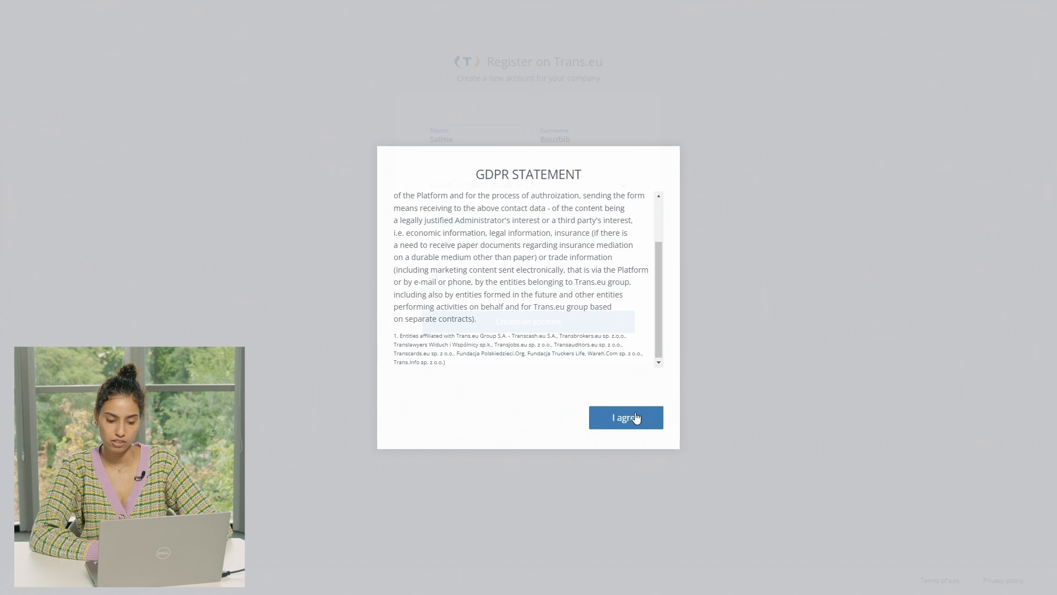
click(625, 418)
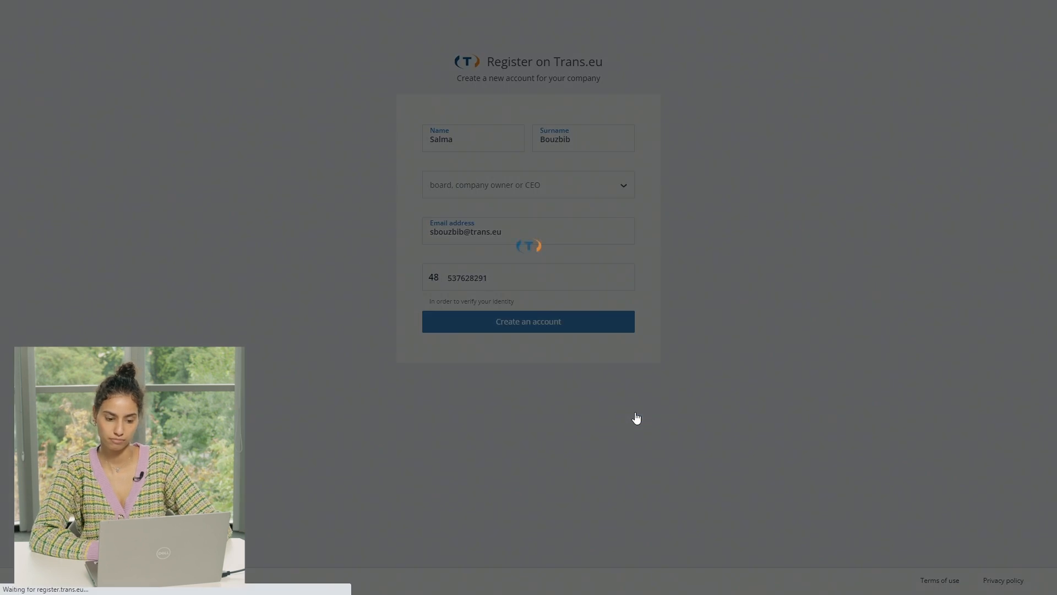
click(527, 320)
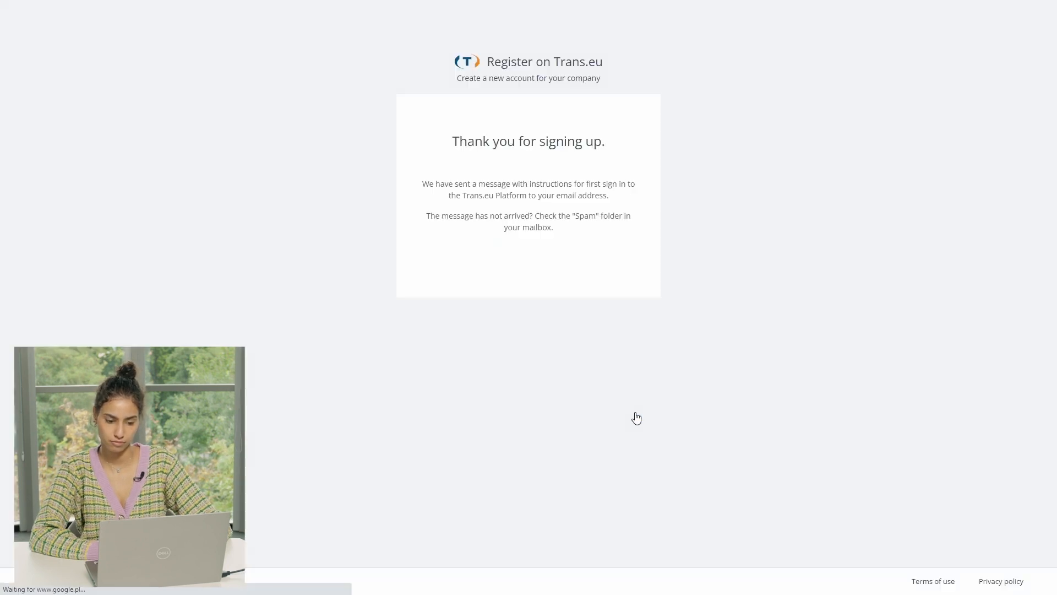
mouse_move(555, 205)
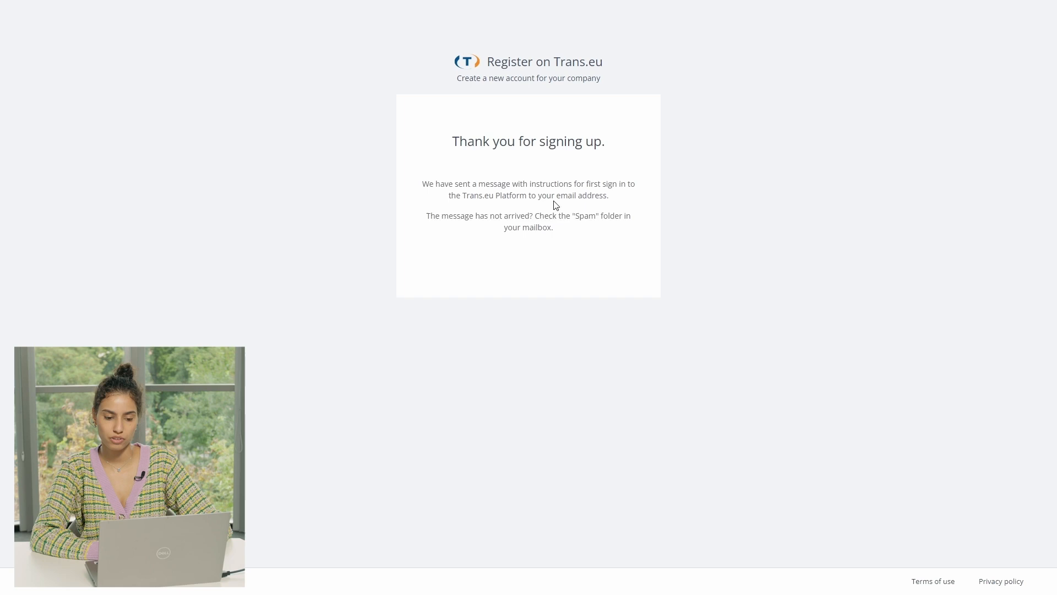
mouse_move(585, 336)
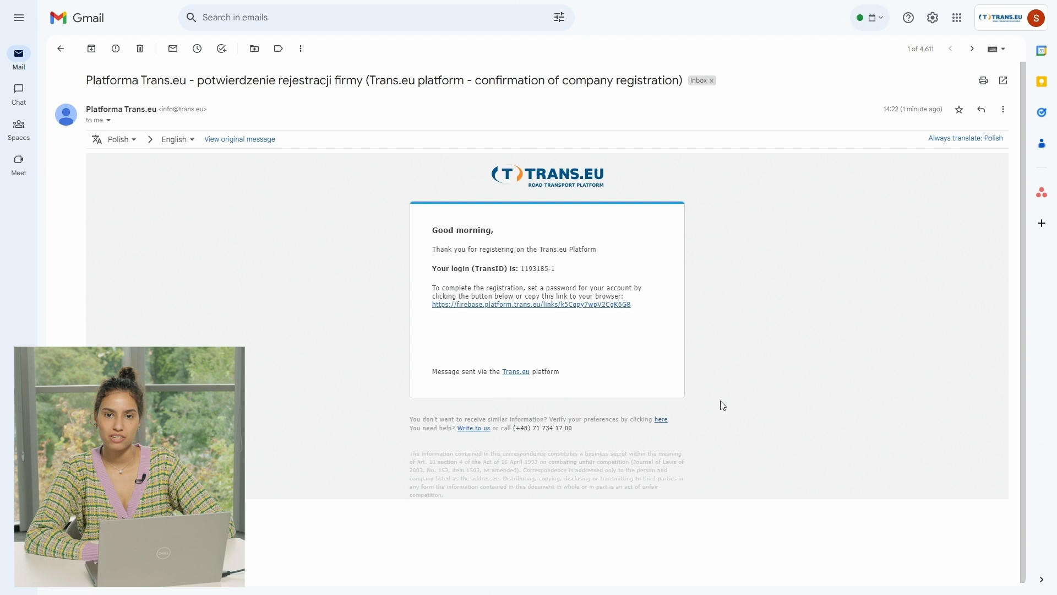
mouse_move(713, 363)
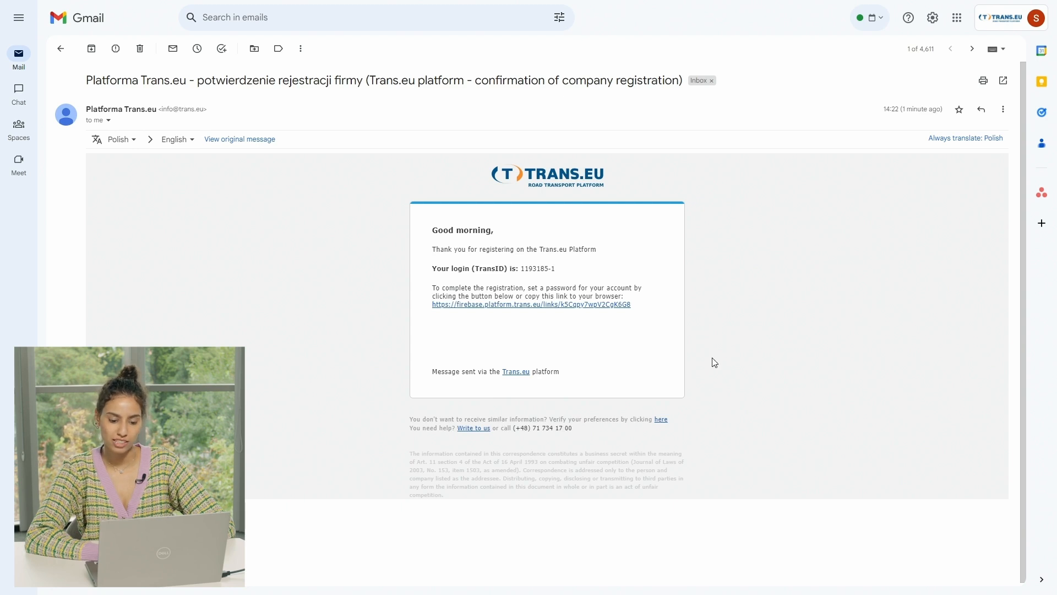
mouse_move(601, 435)
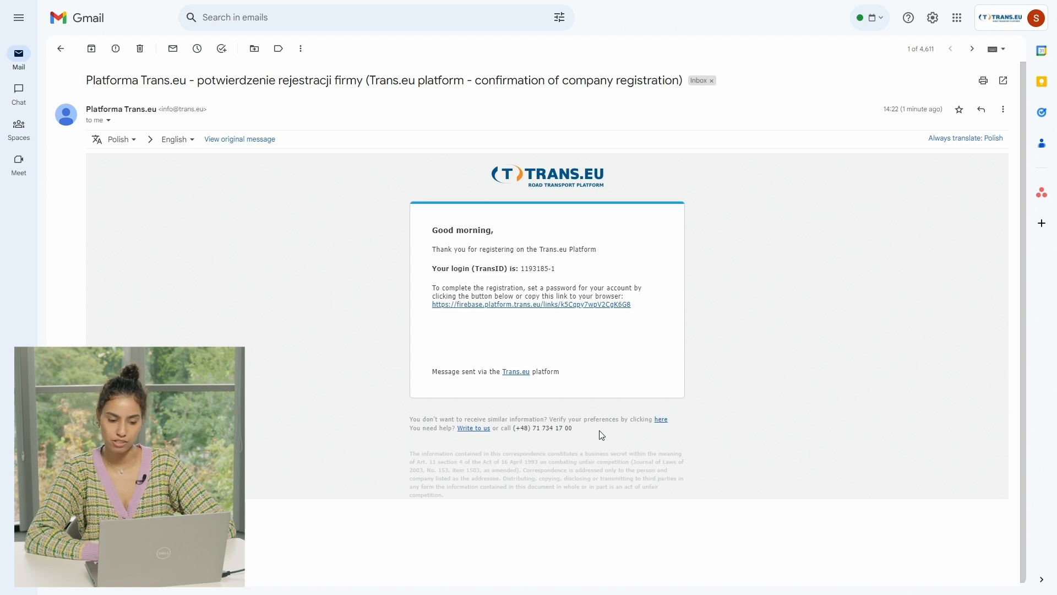
mouse_move(526, 269)
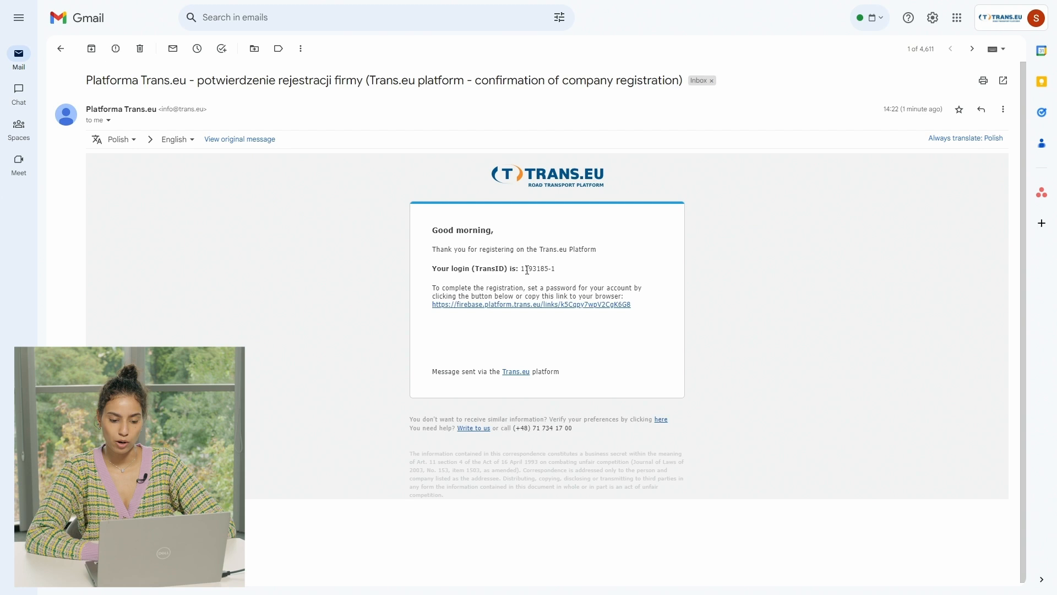
- Select the TransID login in the confirmation email and follow its password-setup link
double_click(537, 269)
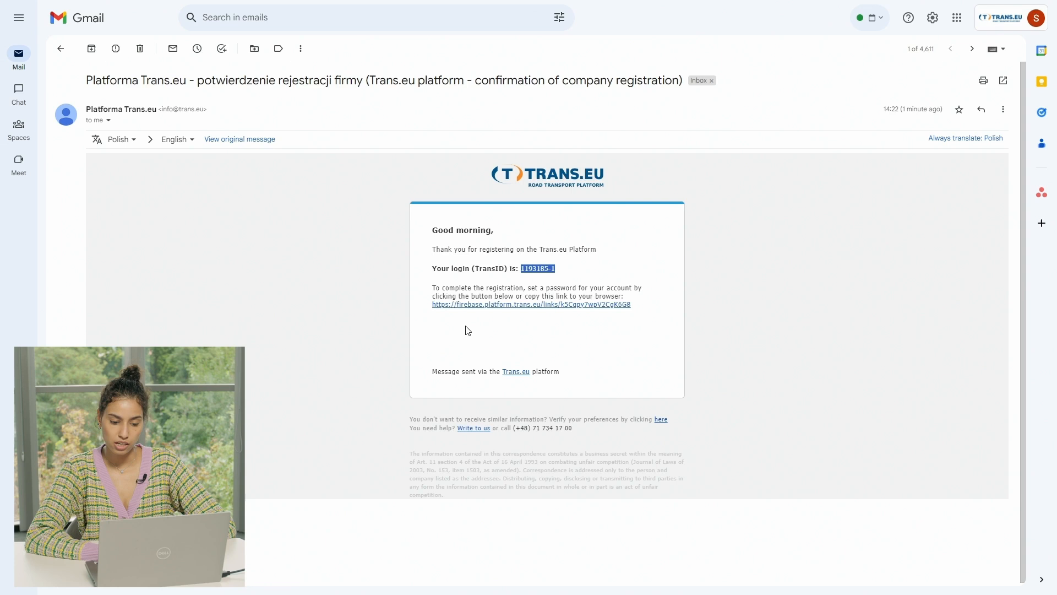
mouse_move(582, 328)
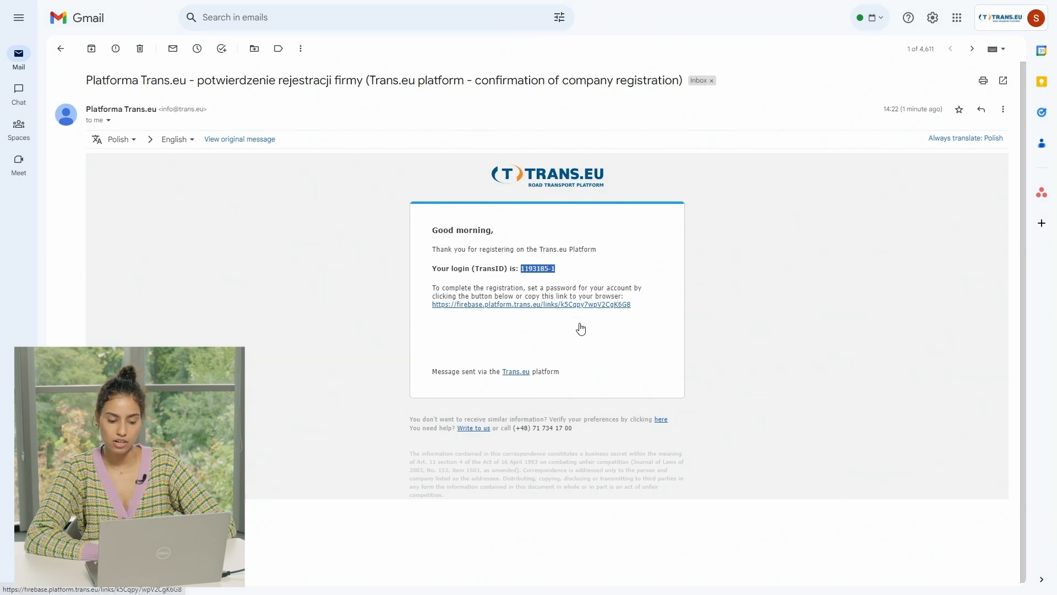
mouse_move(588, 320)
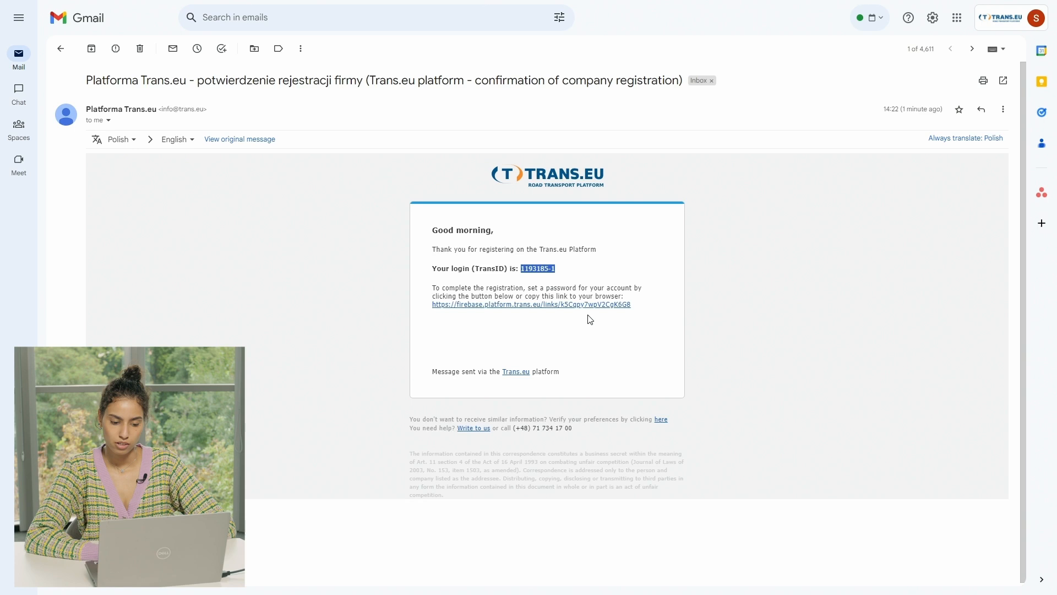
mouse_move(562, 308)
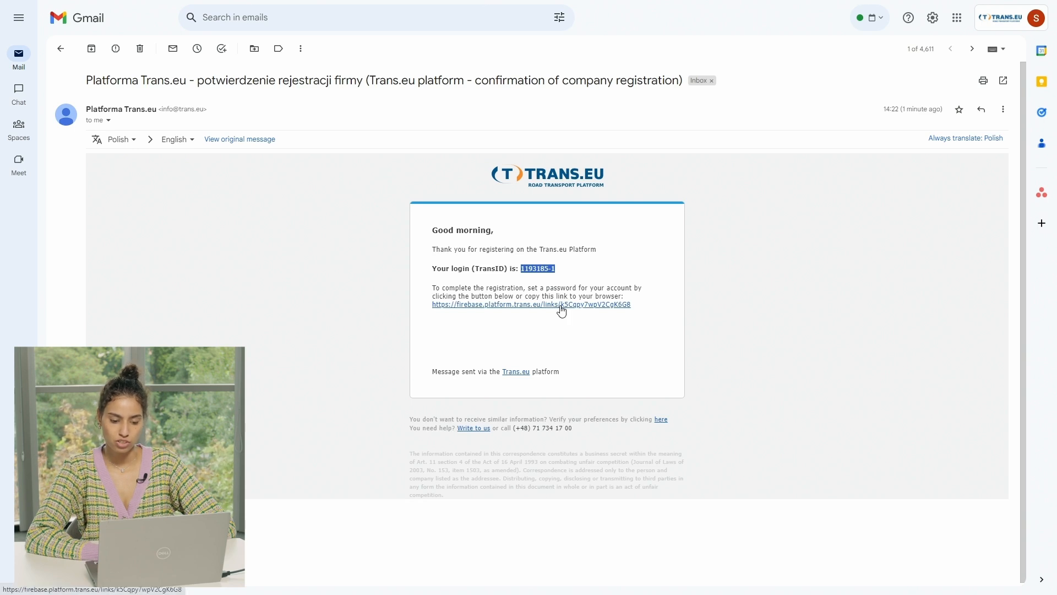
click(530, 304)
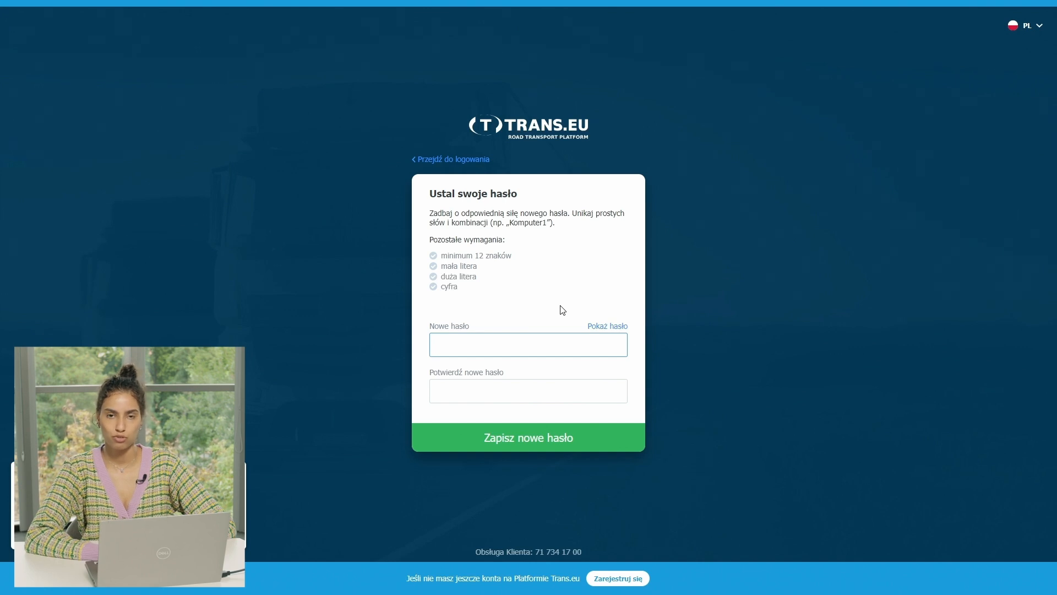
- Save the new account password and return to the login page
click(1023, 25)
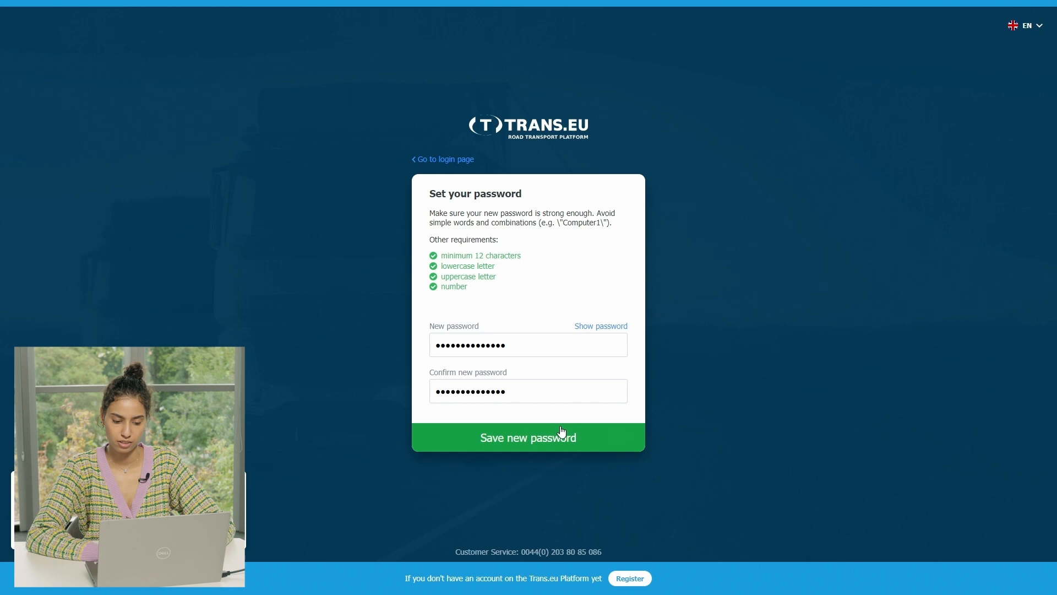
click(528, 438)
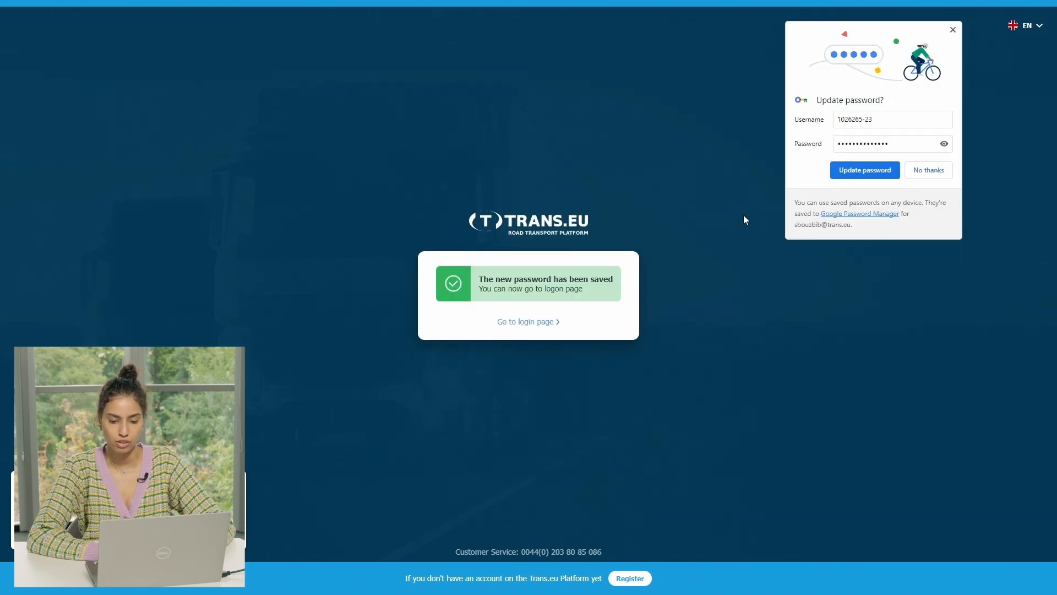
click(527, 322)
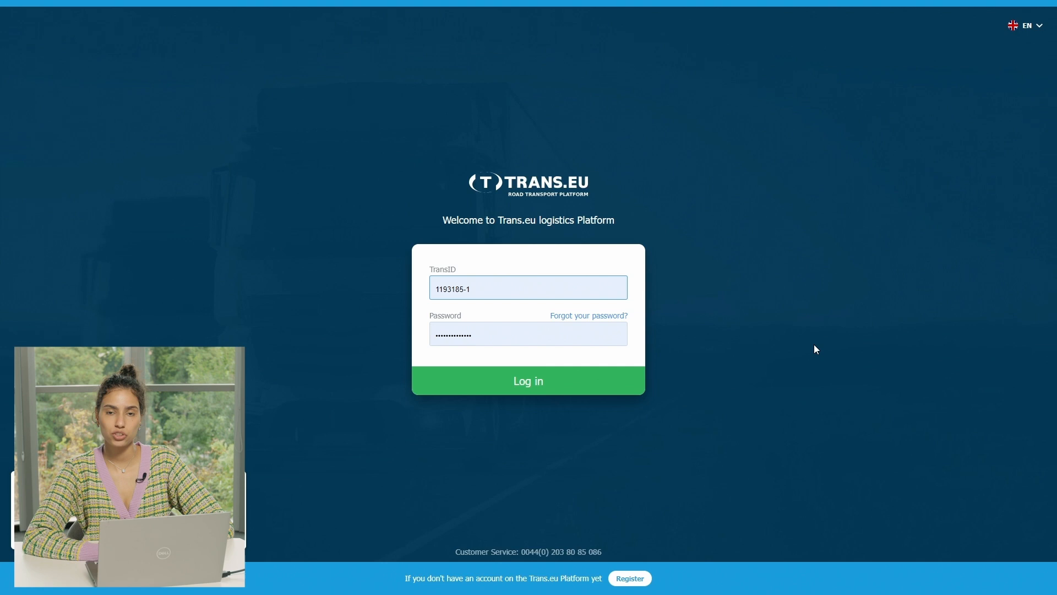
- Log in with the TransID and new password, saving the credentials in Chrome
click(527, 380)
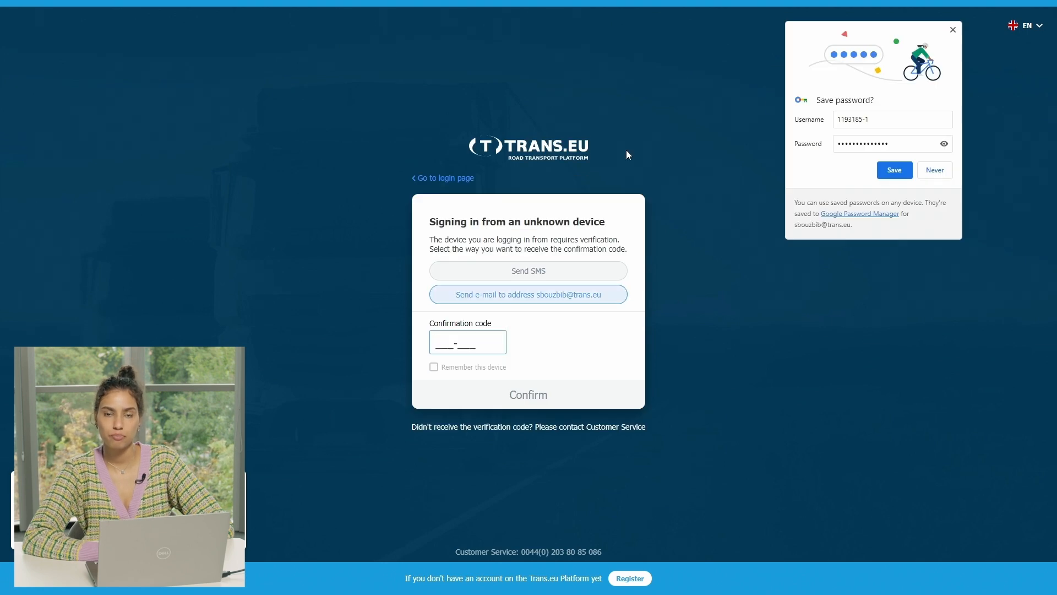
mouse_move(953, 30)
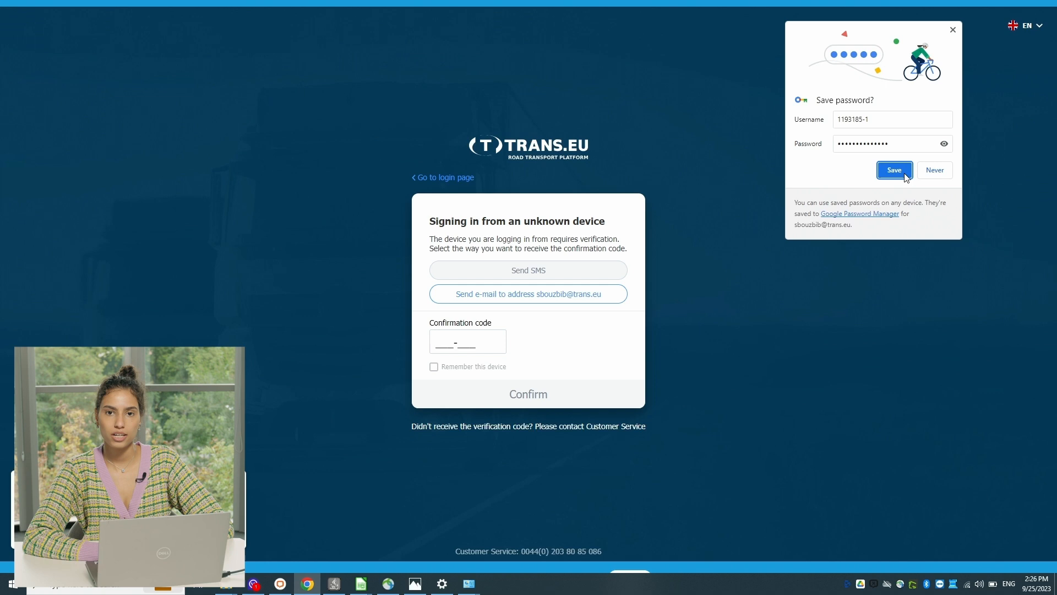
click(893, 170)
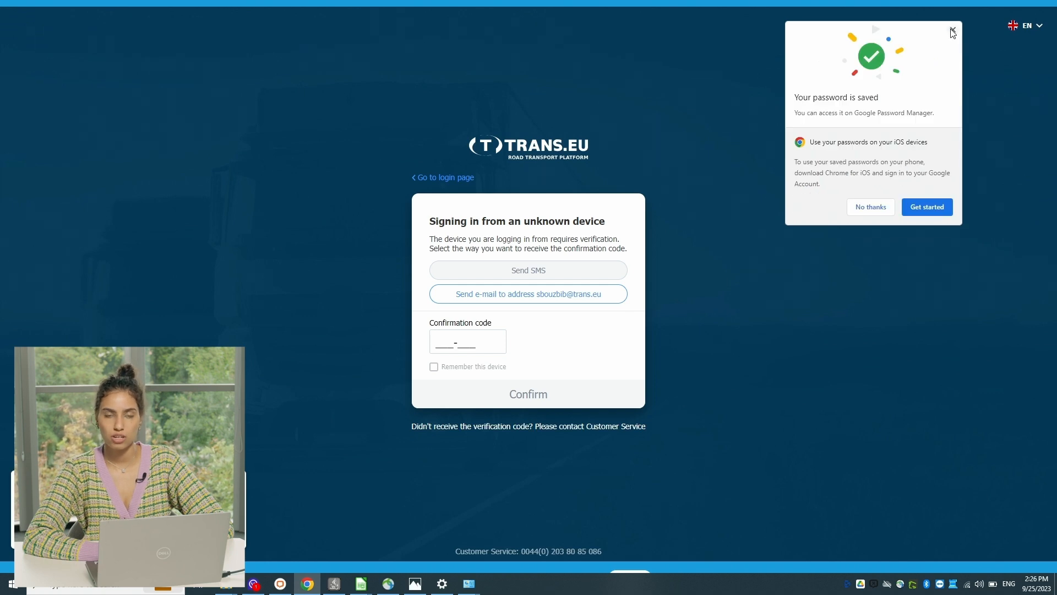
click(952, 32)
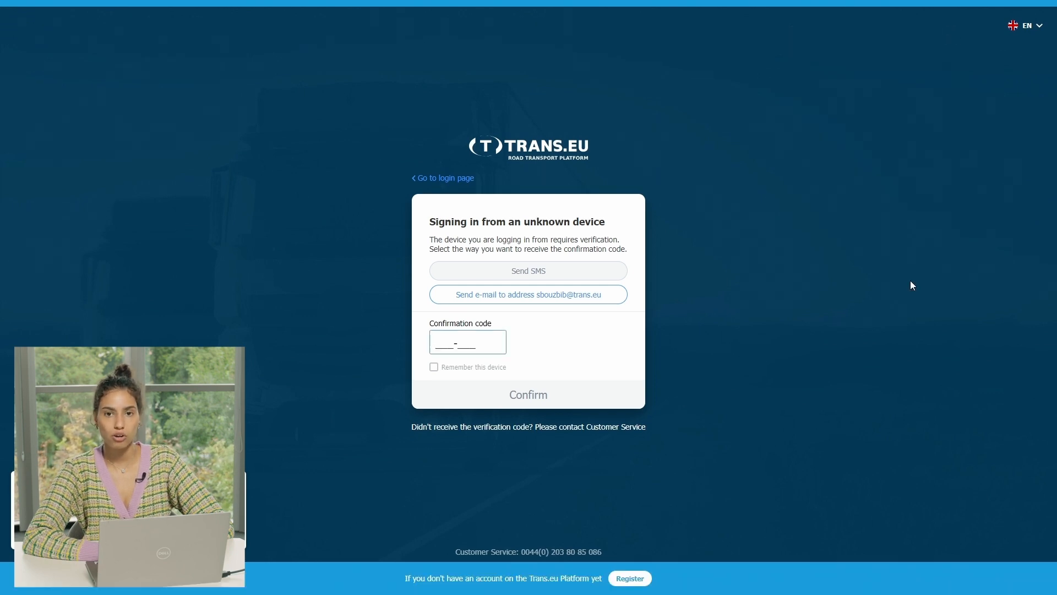
click(467, 342)
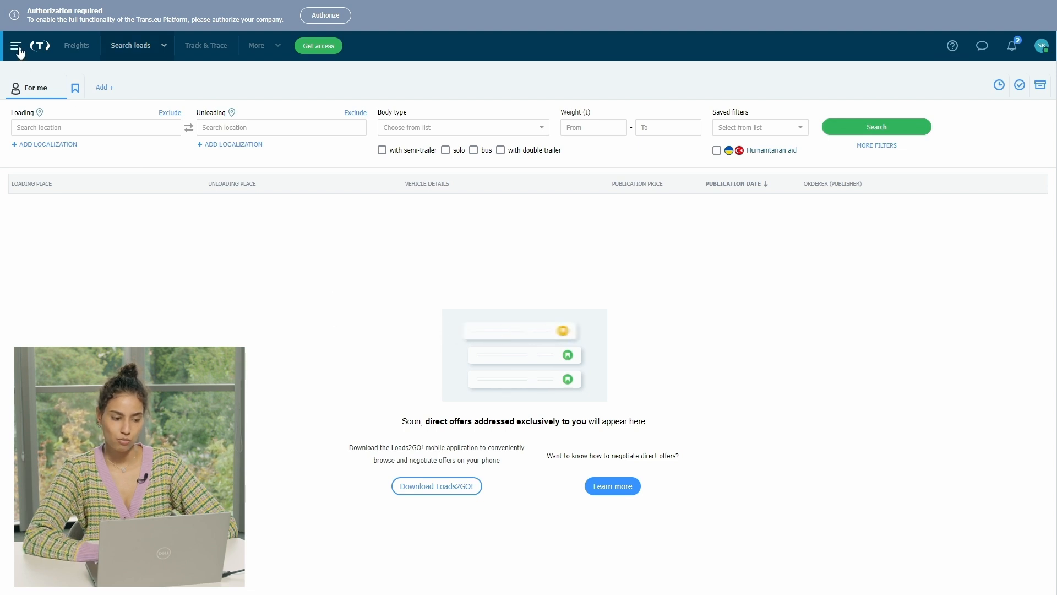
- Review the navigation list, account details with TransID, notifications and Messenger on the dashboard
click(16, 45)
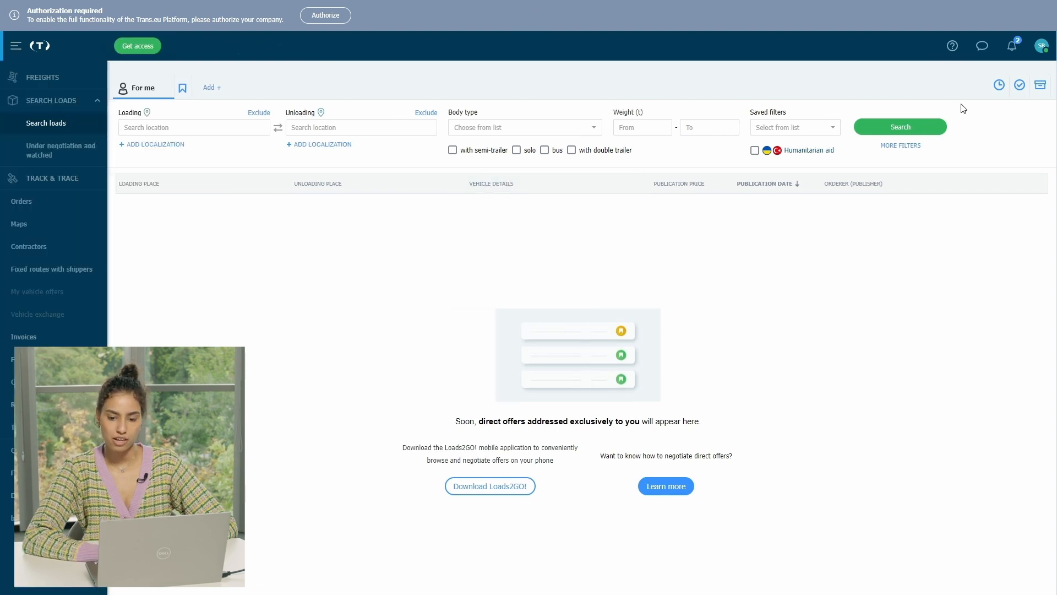
click(1041, 45)
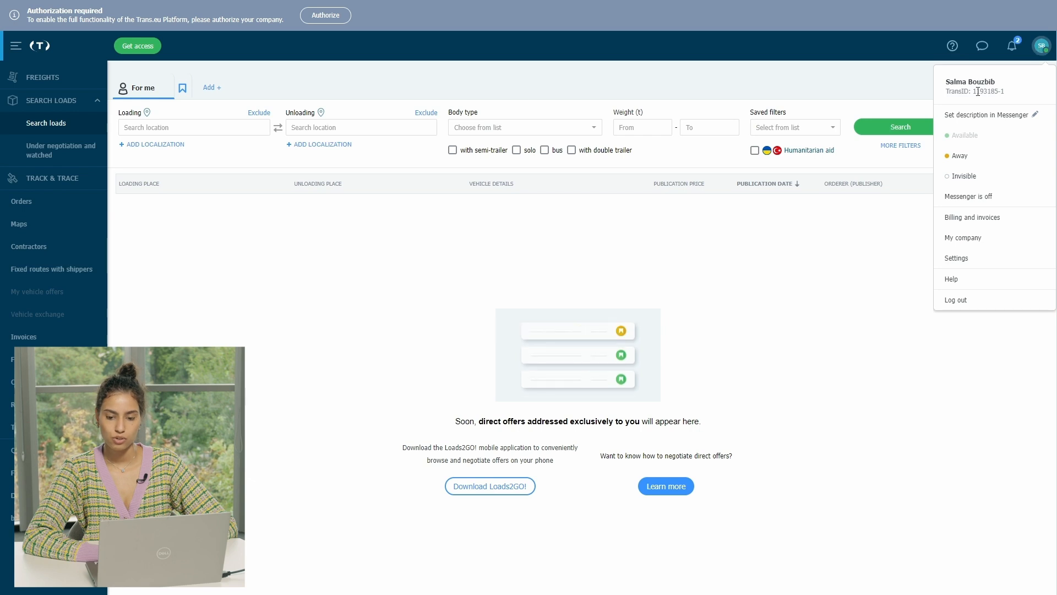
mouse_move(1031, 102)
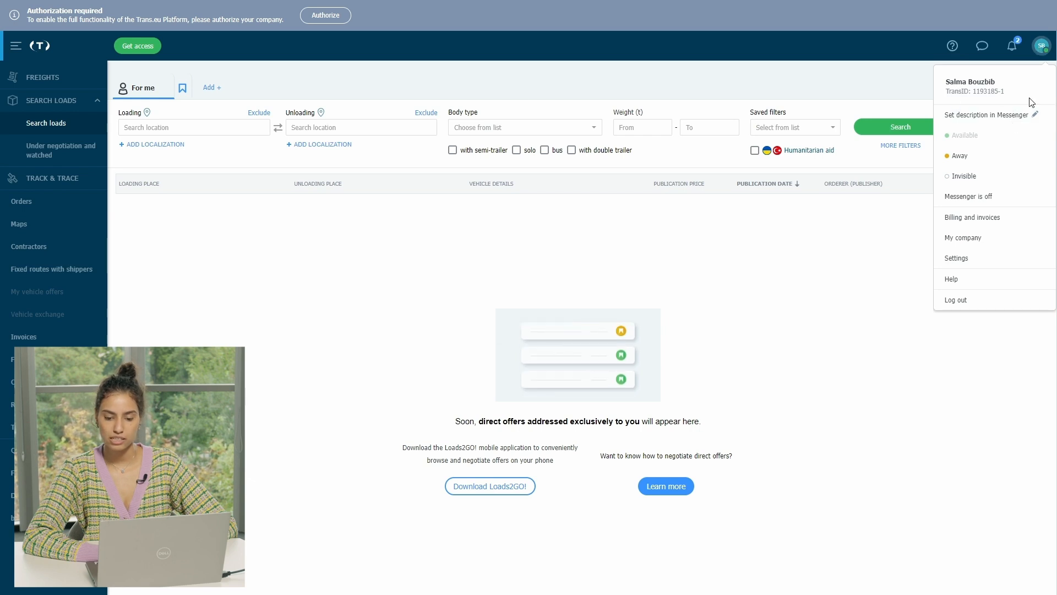
mouse_move(991, 319)
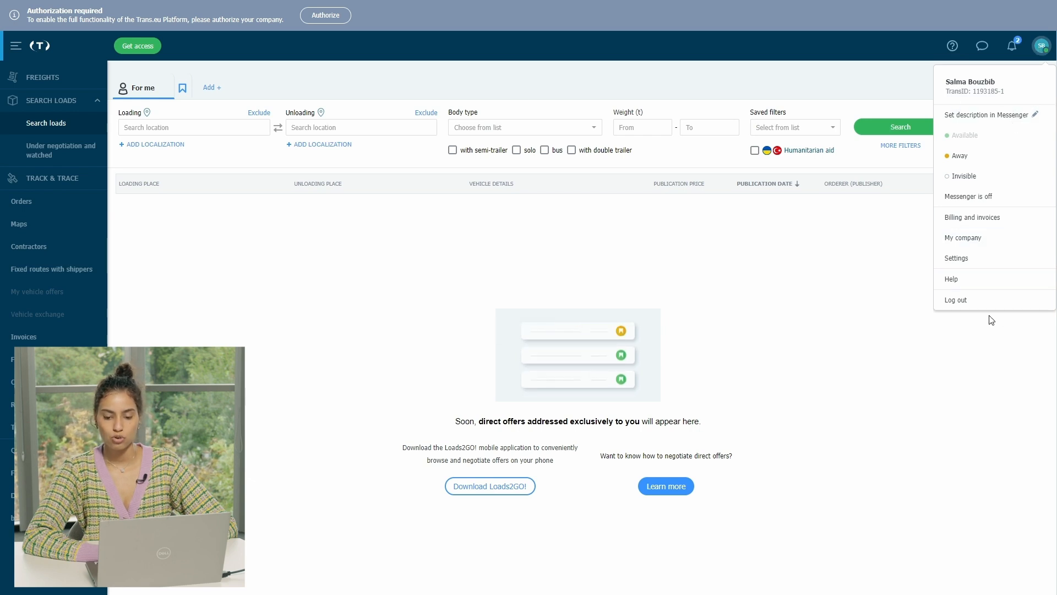
mouse_move(1013, 46)
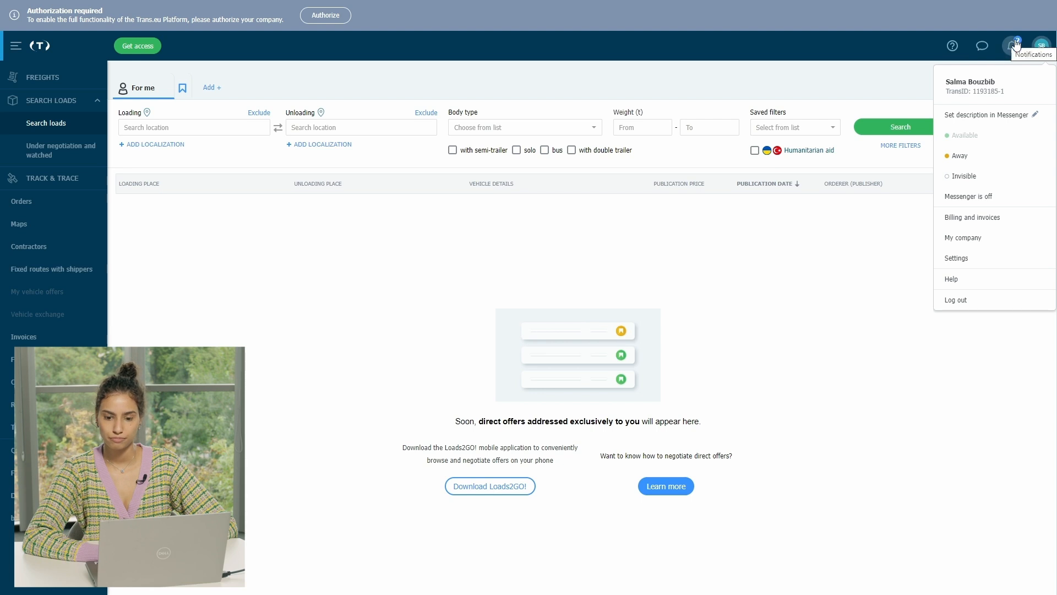
click(1013, 46)
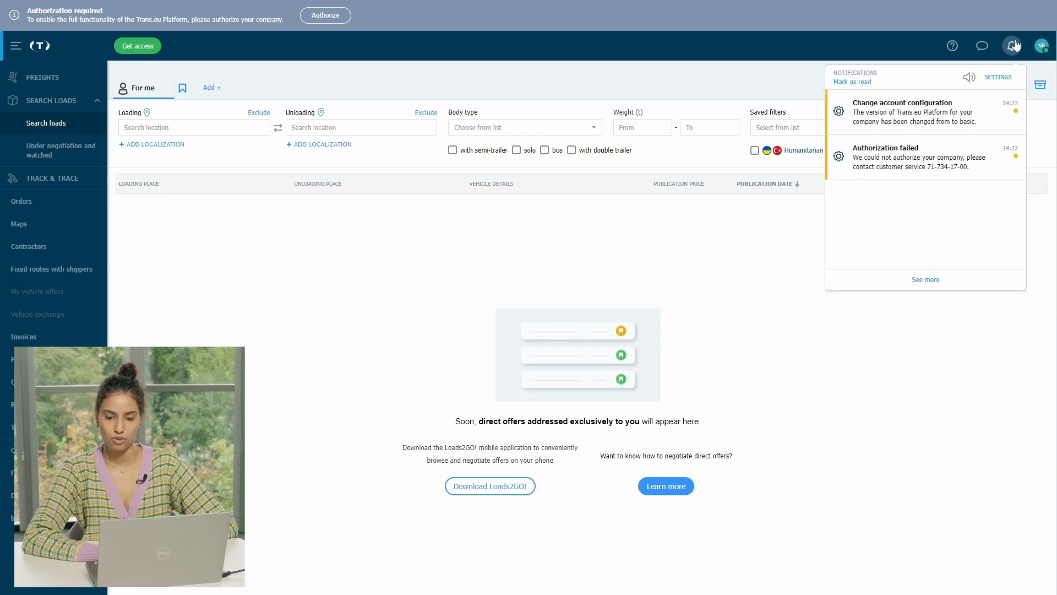
mouse_move(983, 46)
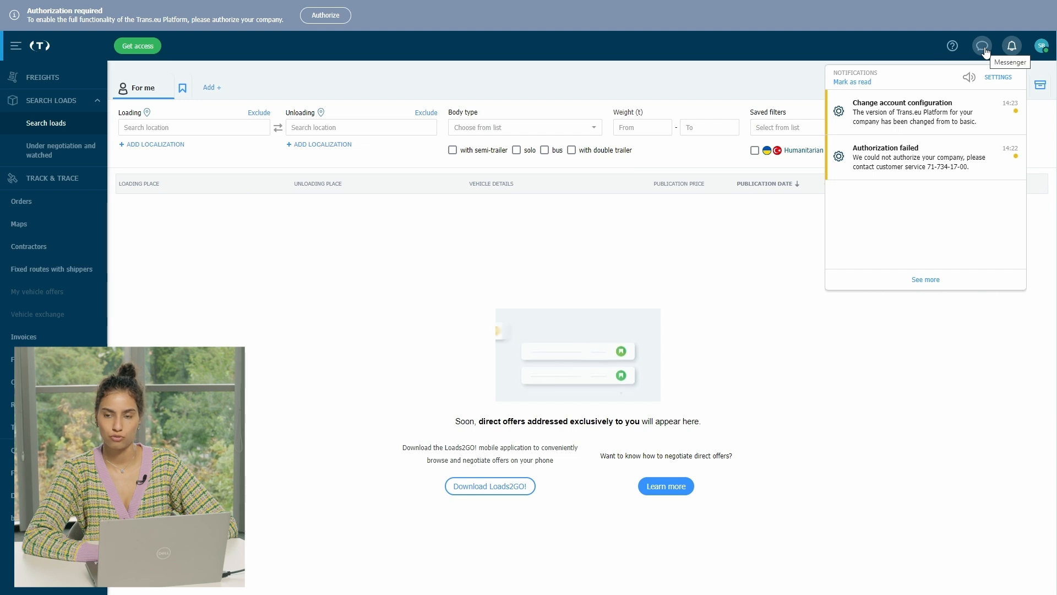
click(822, 47)
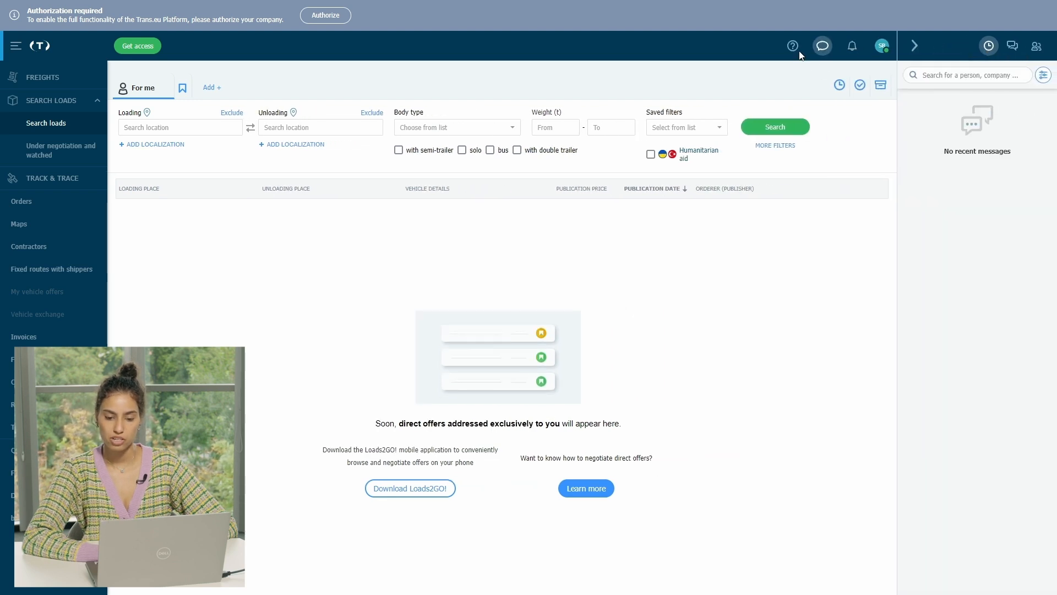
click(792, 46)
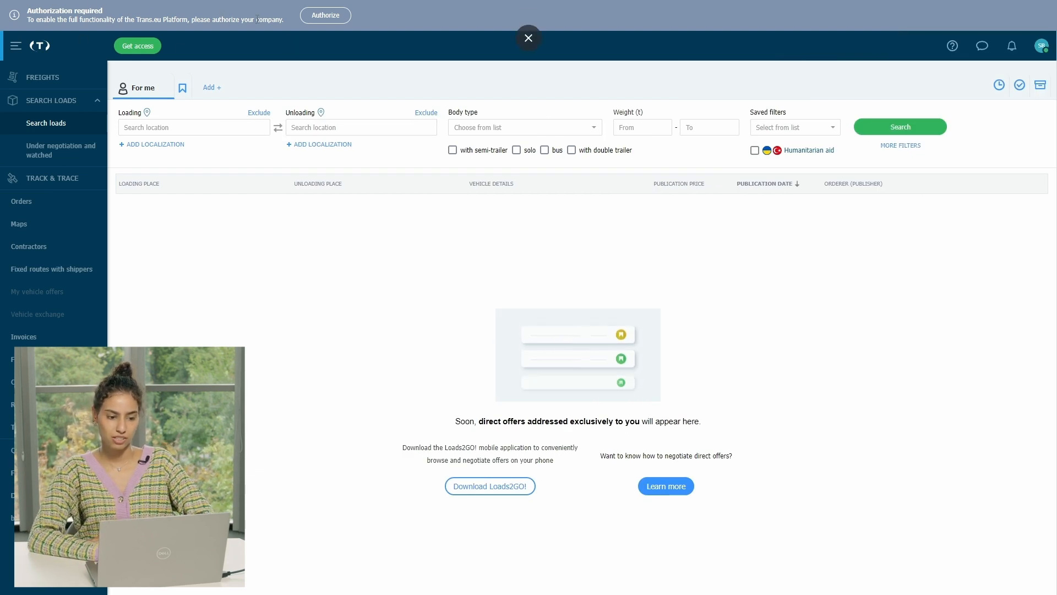
mouse_move(326, 14)
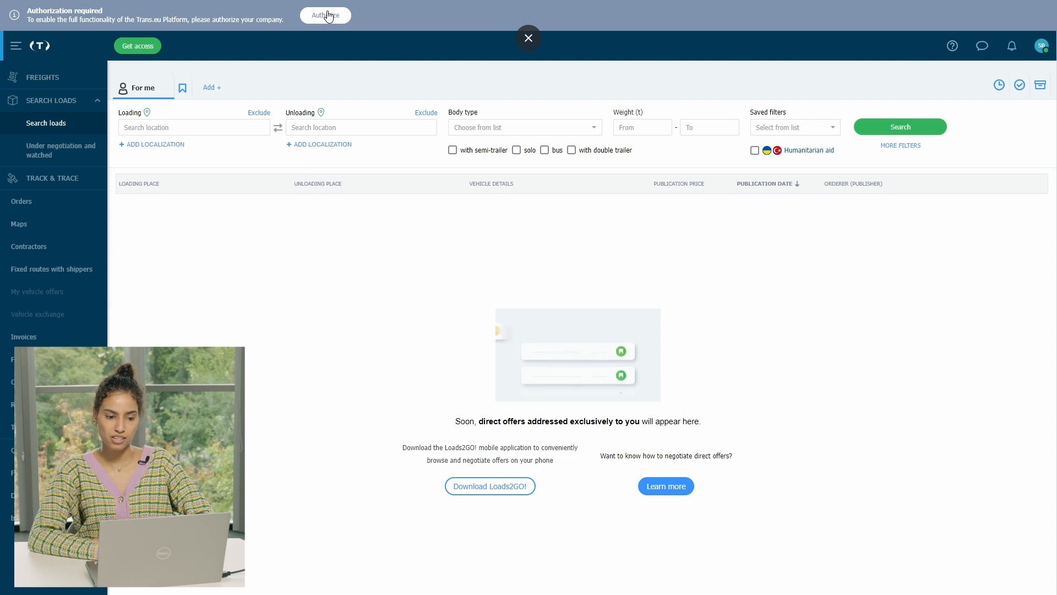
click(326, 14)
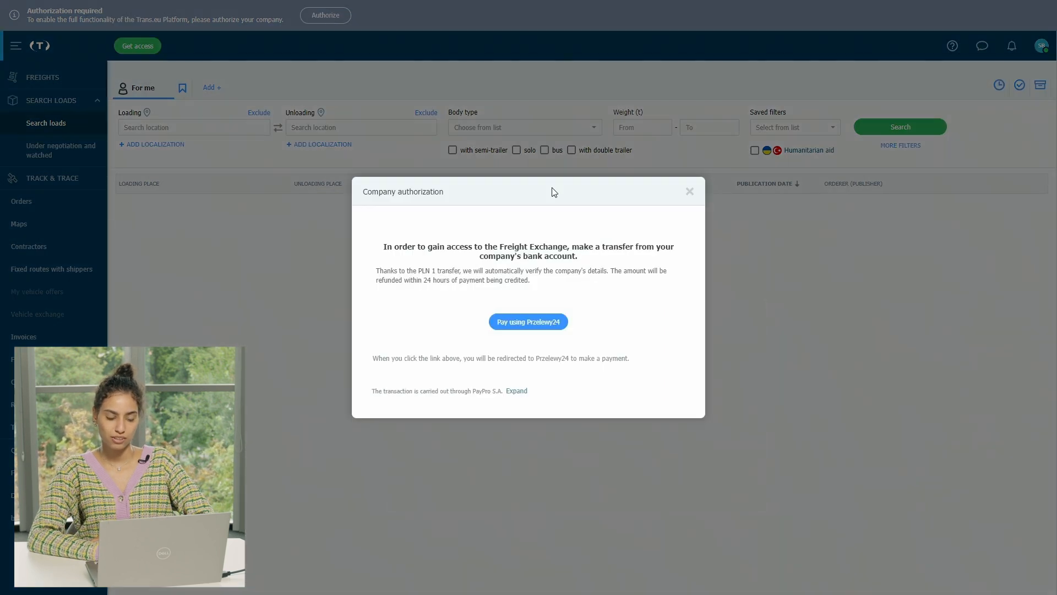
mouse_move(621, 311)
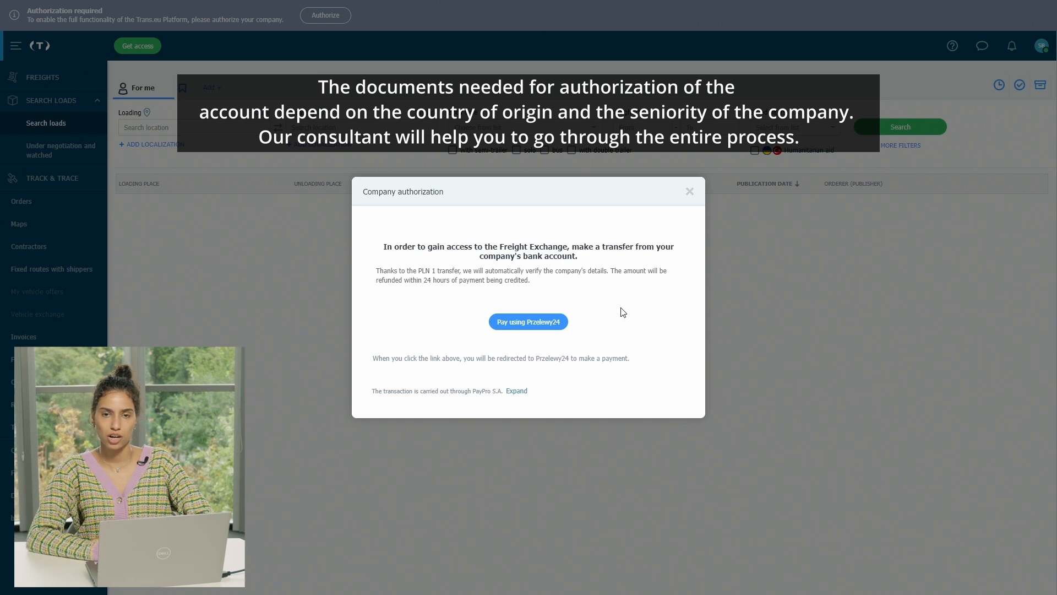
mouse_move(687, 206)
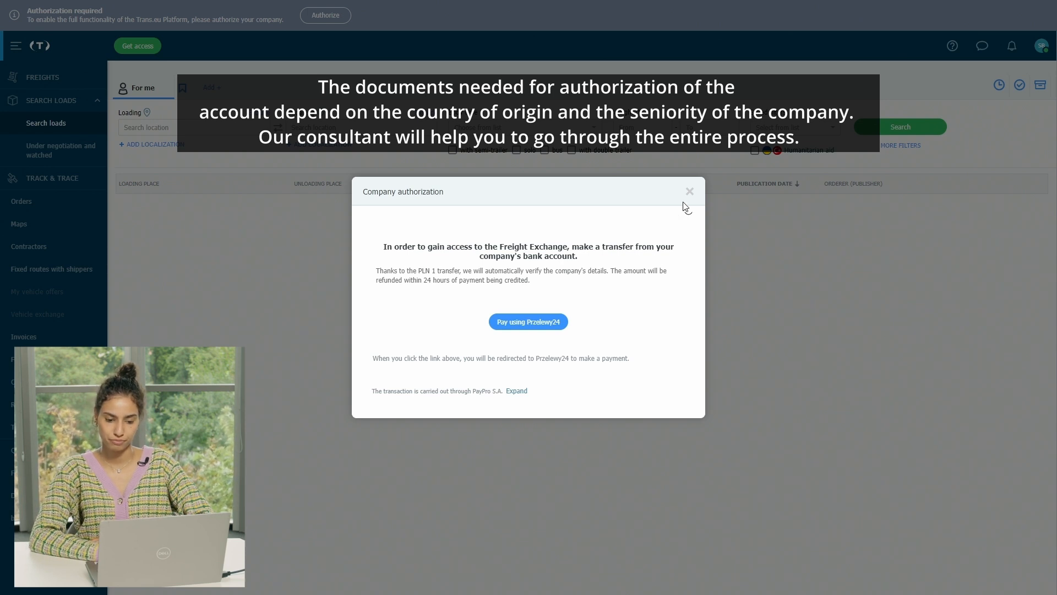
click(690, 192)
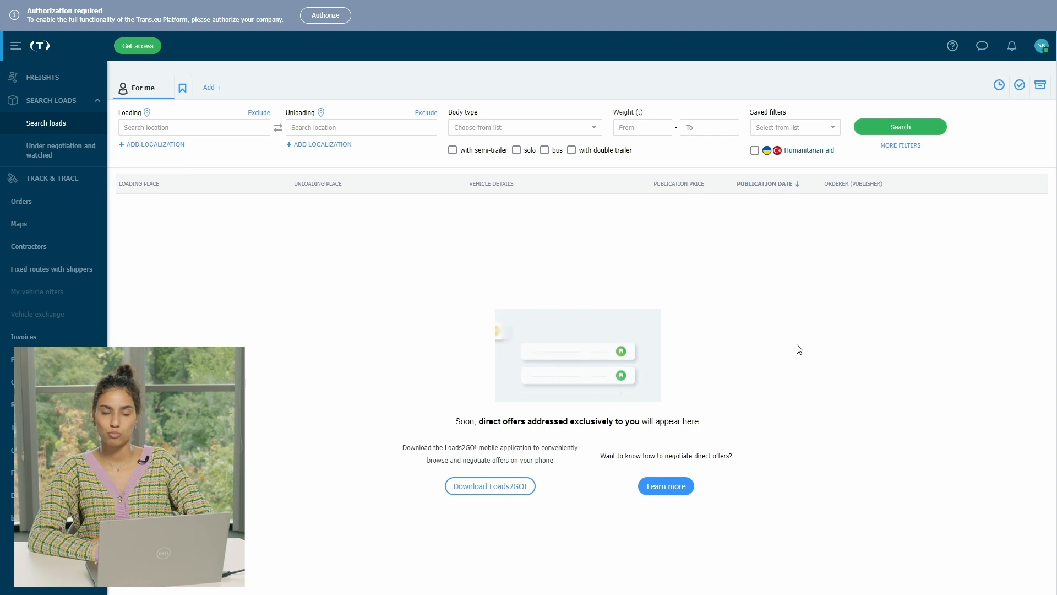
click(1042, 47)
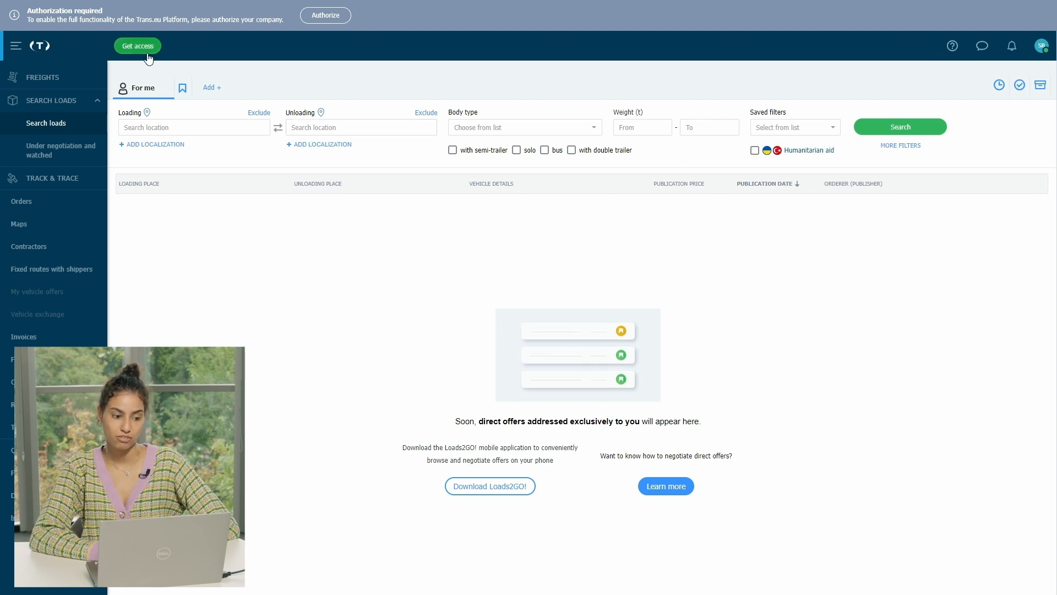
- Get access to the Trans.eu Exchange and select a settlement plan
click(138, 46)
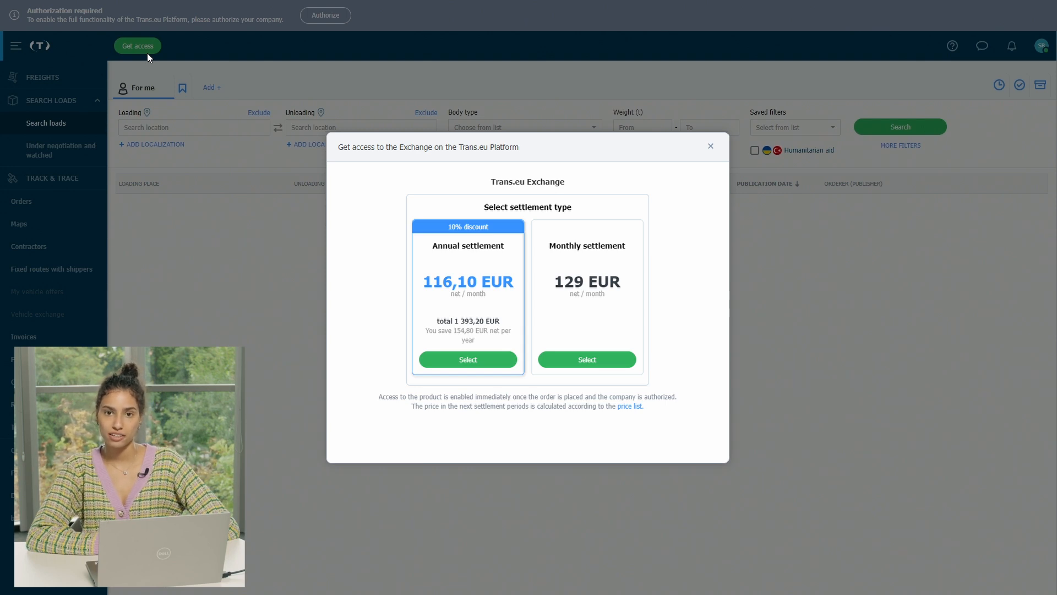
click(710, 147)
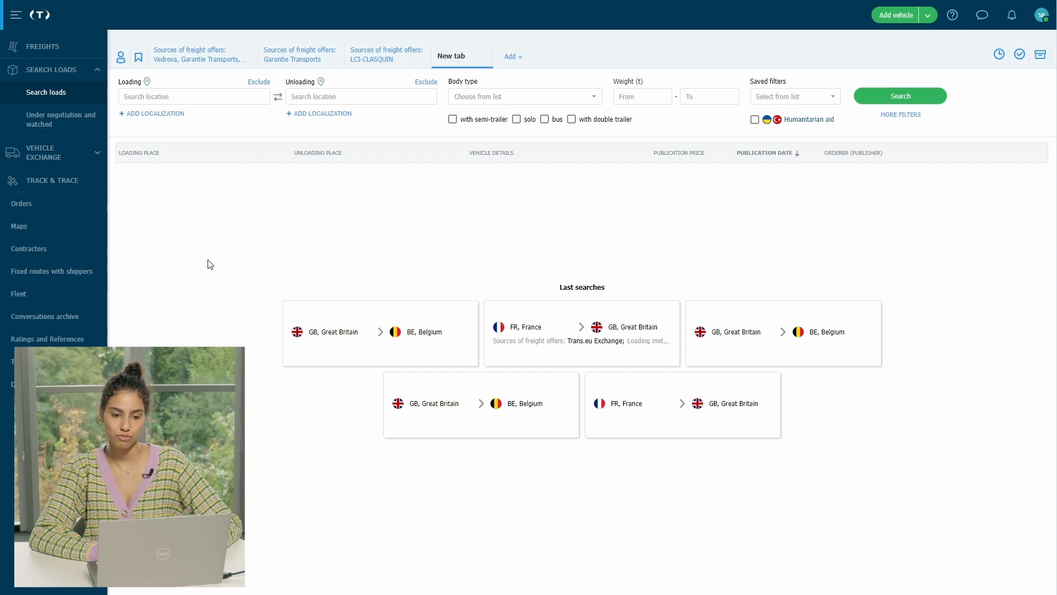
mouse_move(155, 120)
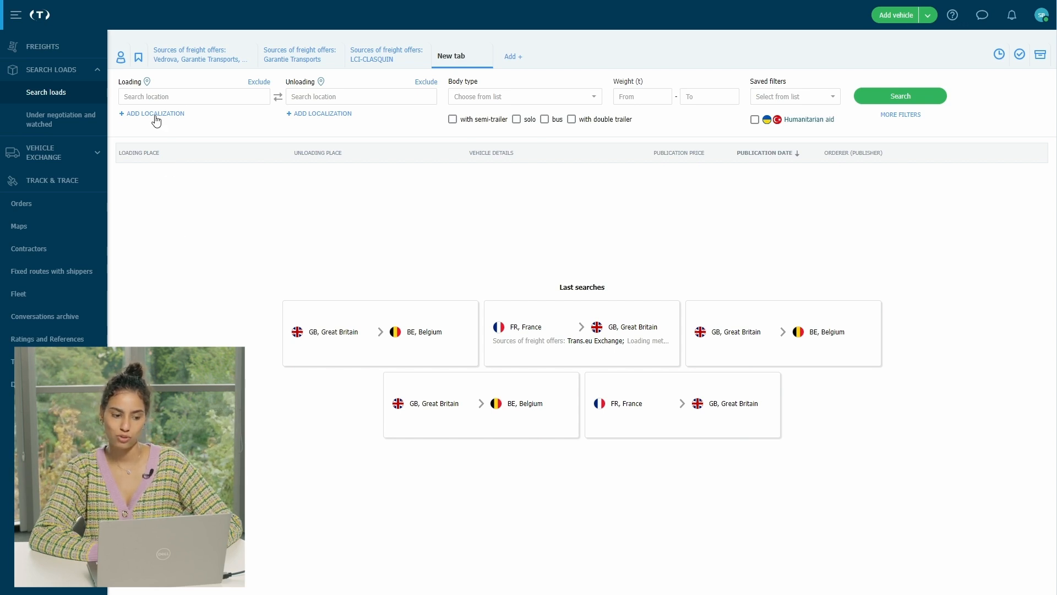
mouse_move(292, 202)
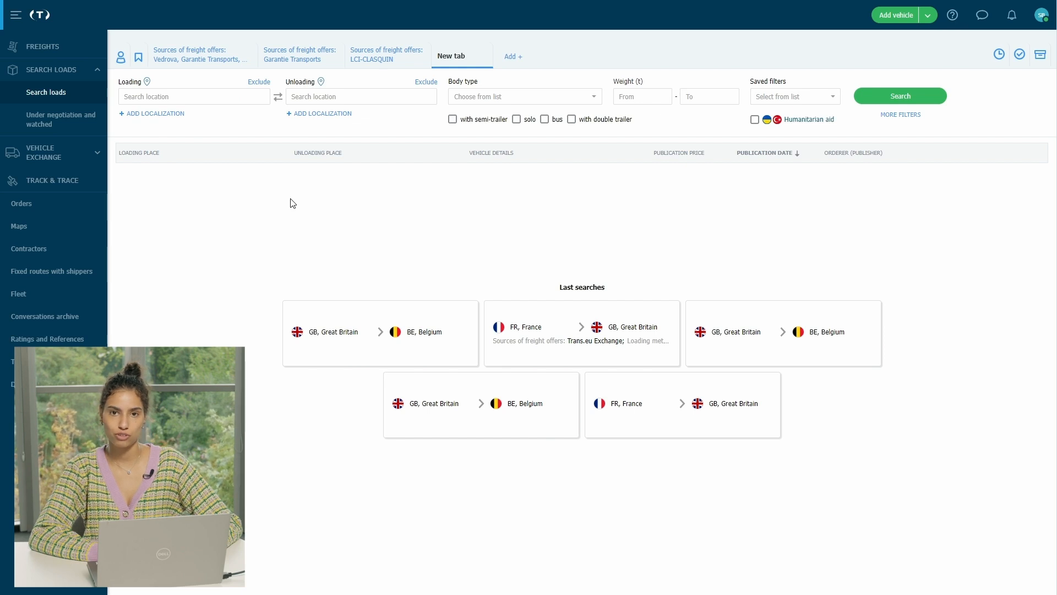